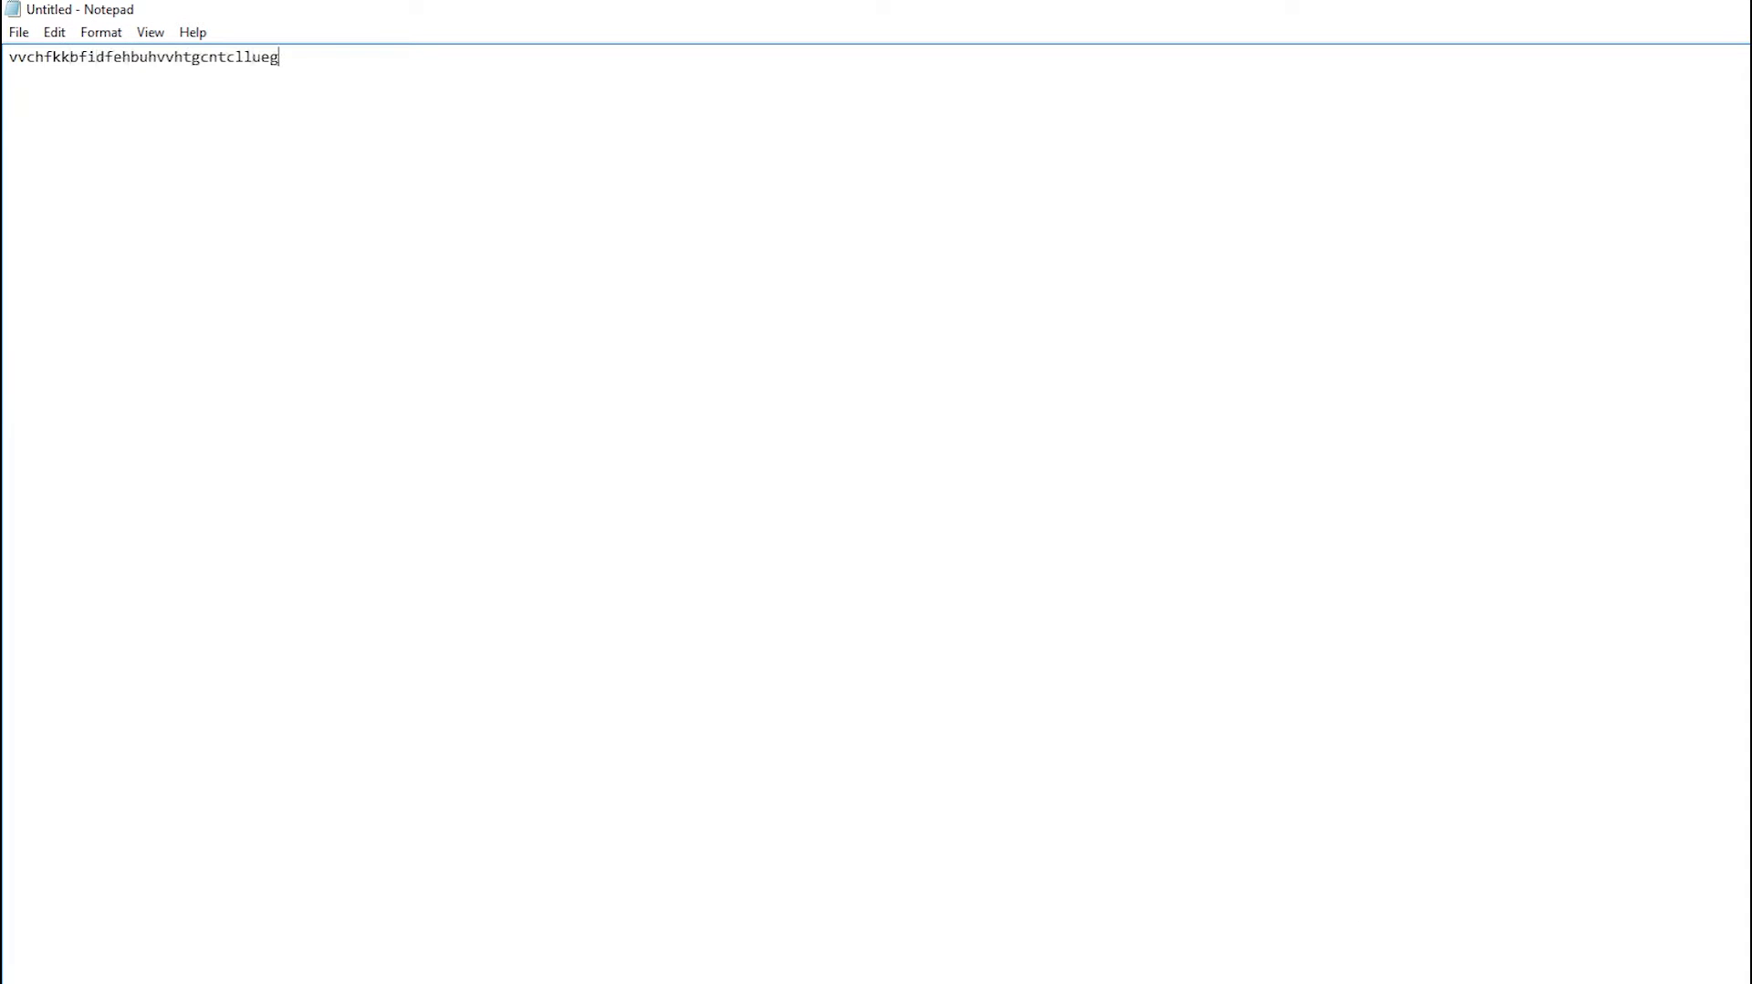
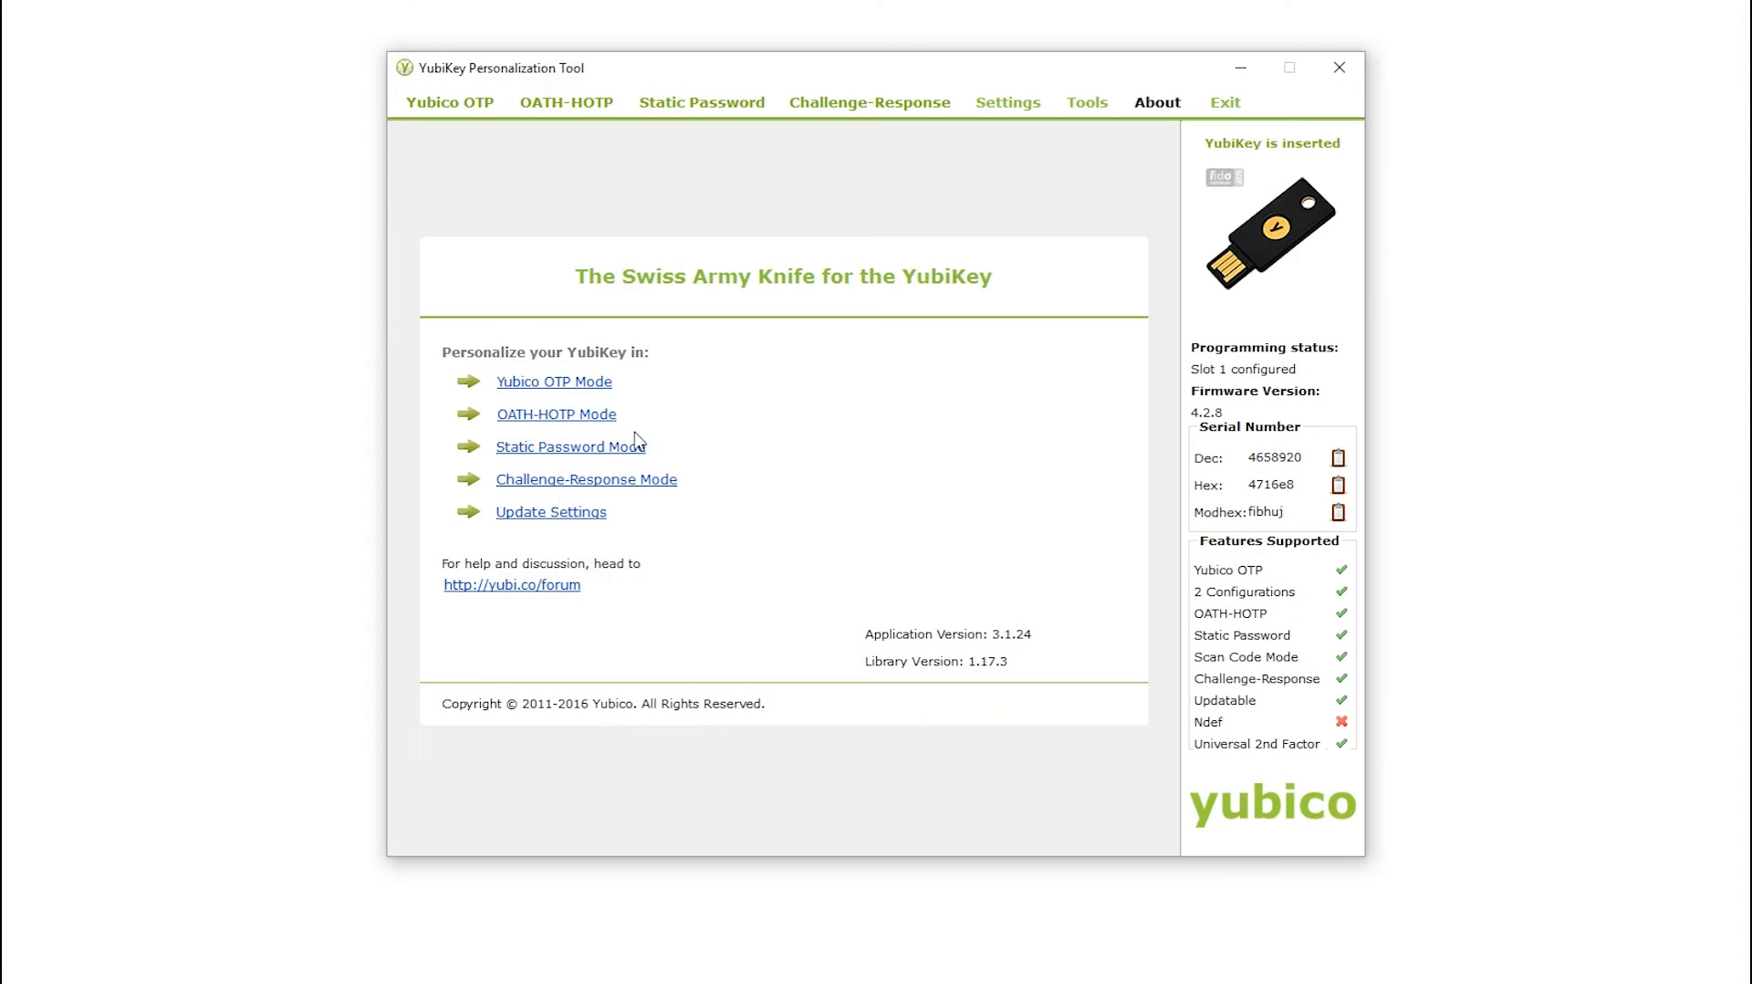
{"action": "mouse_move", "coordinate": [438, 101]}
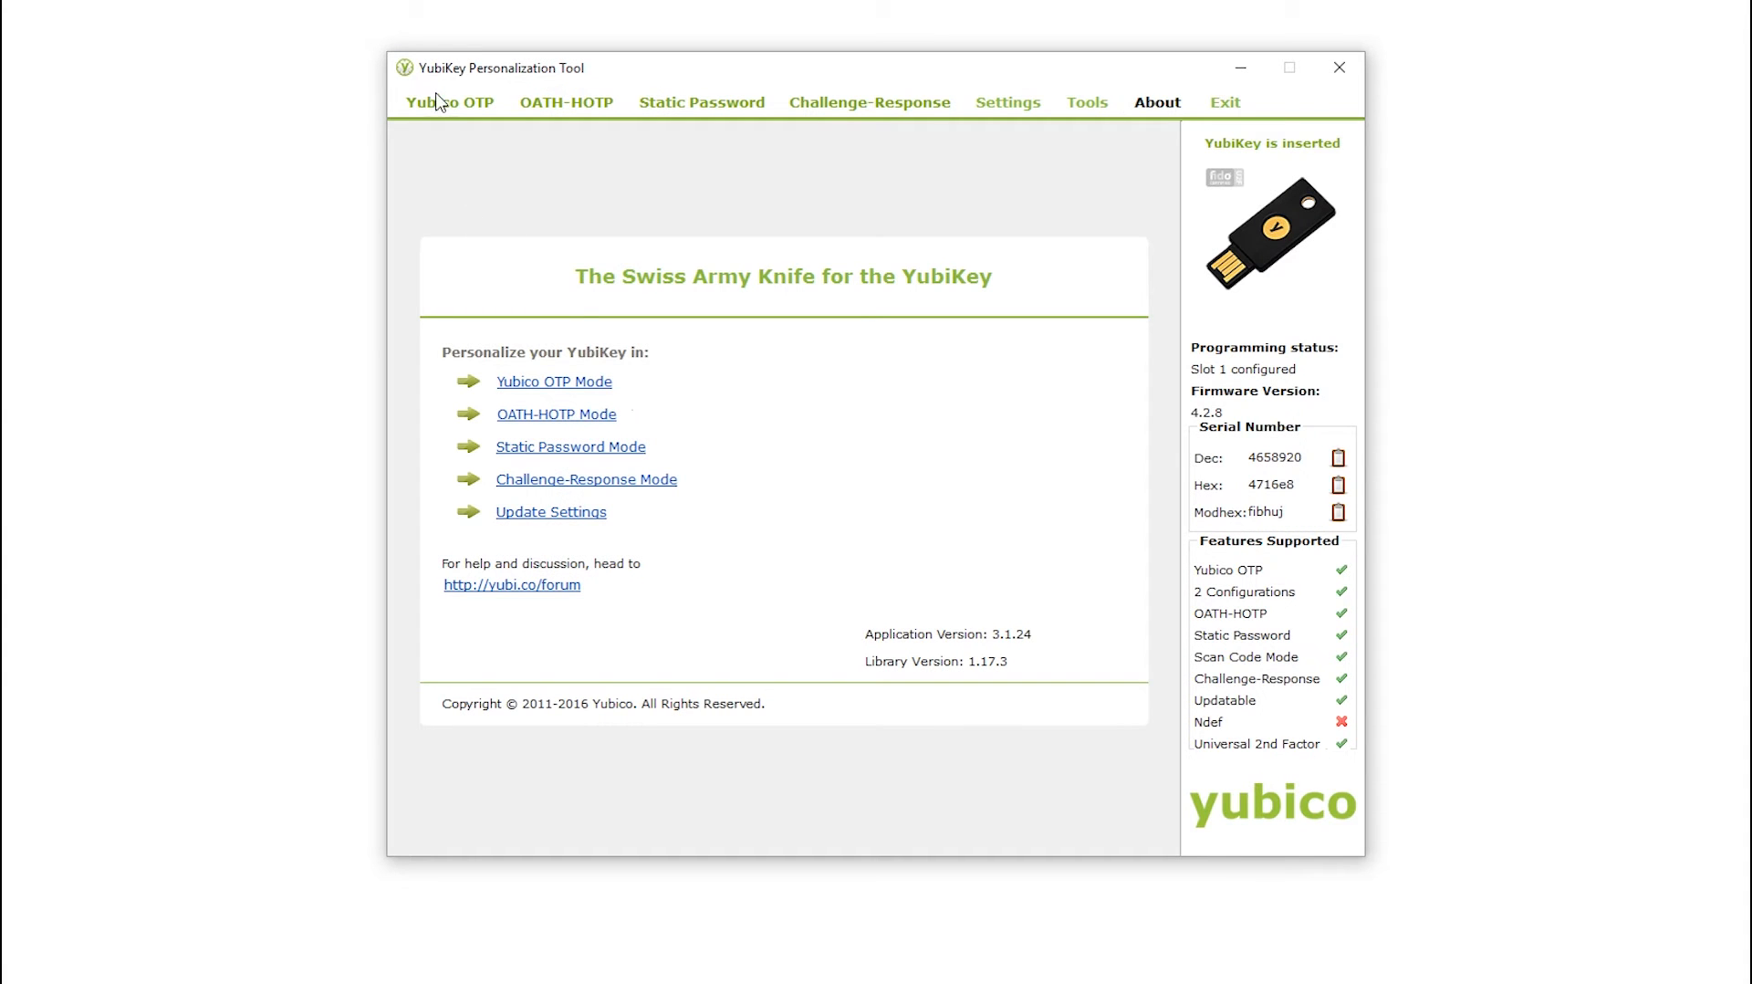
Choose Yubico OTP mode and its Quick programming option.
{"action": "left_click", "coordinate": [449, 101]}
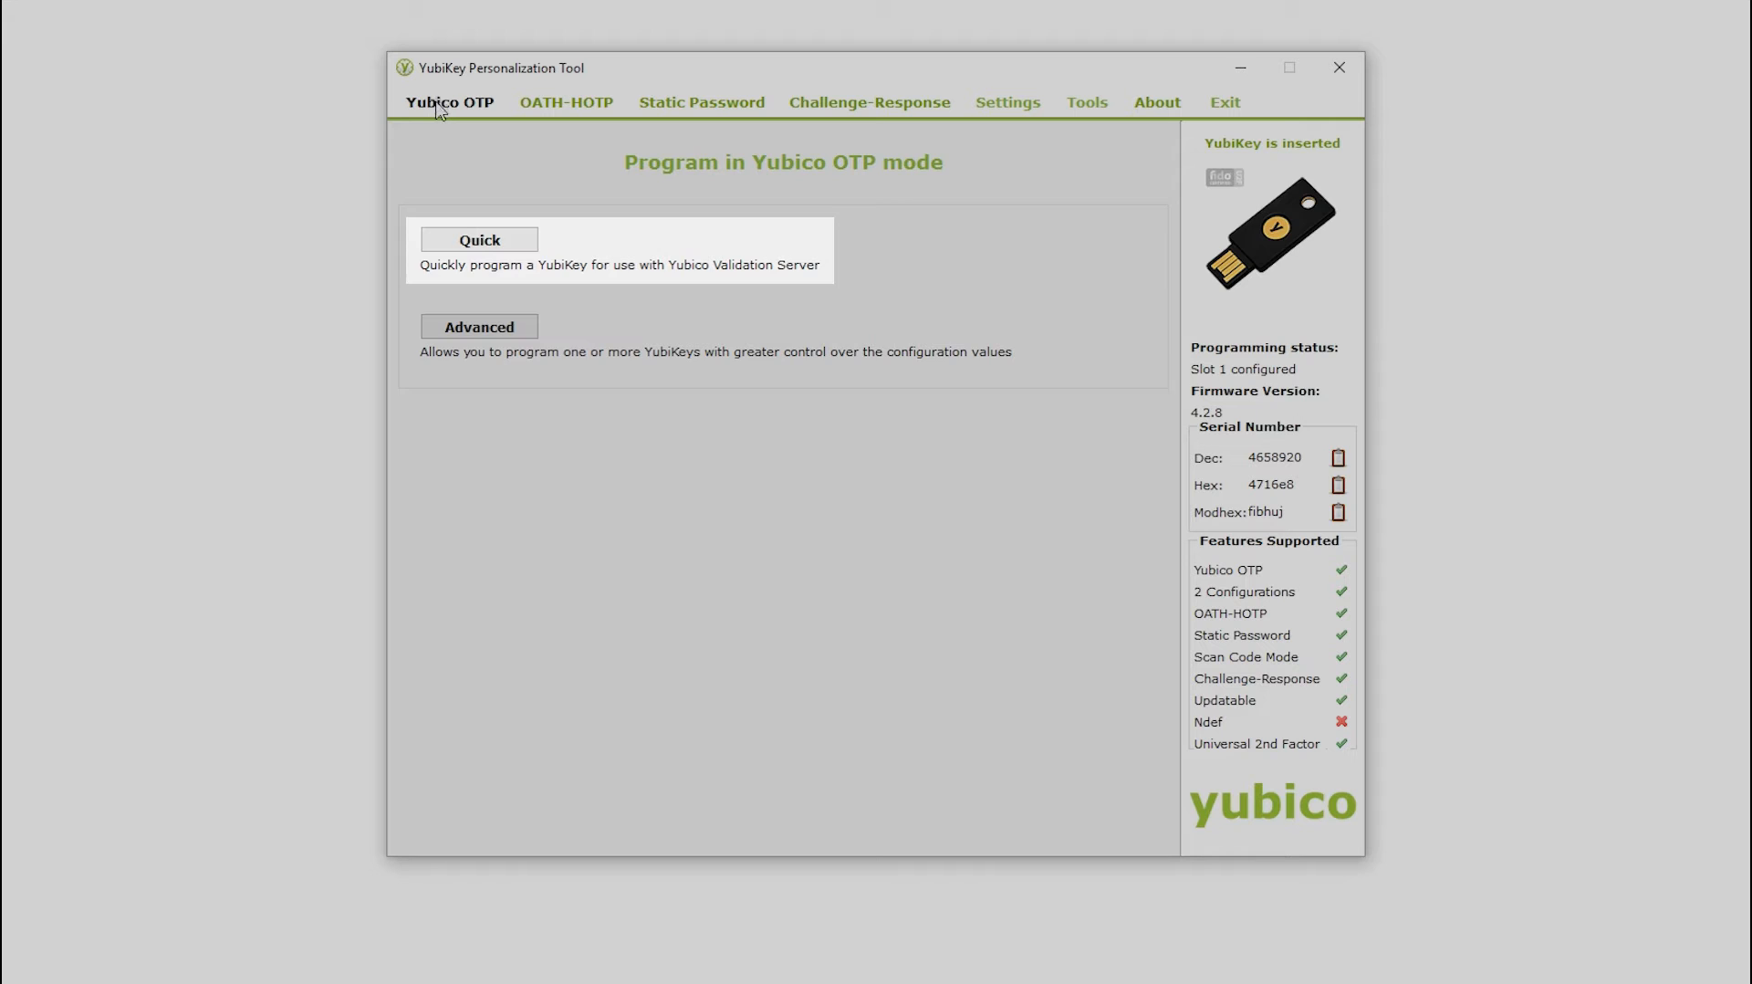
{"action": "mouse_move", "coordinate": [478, 326]}
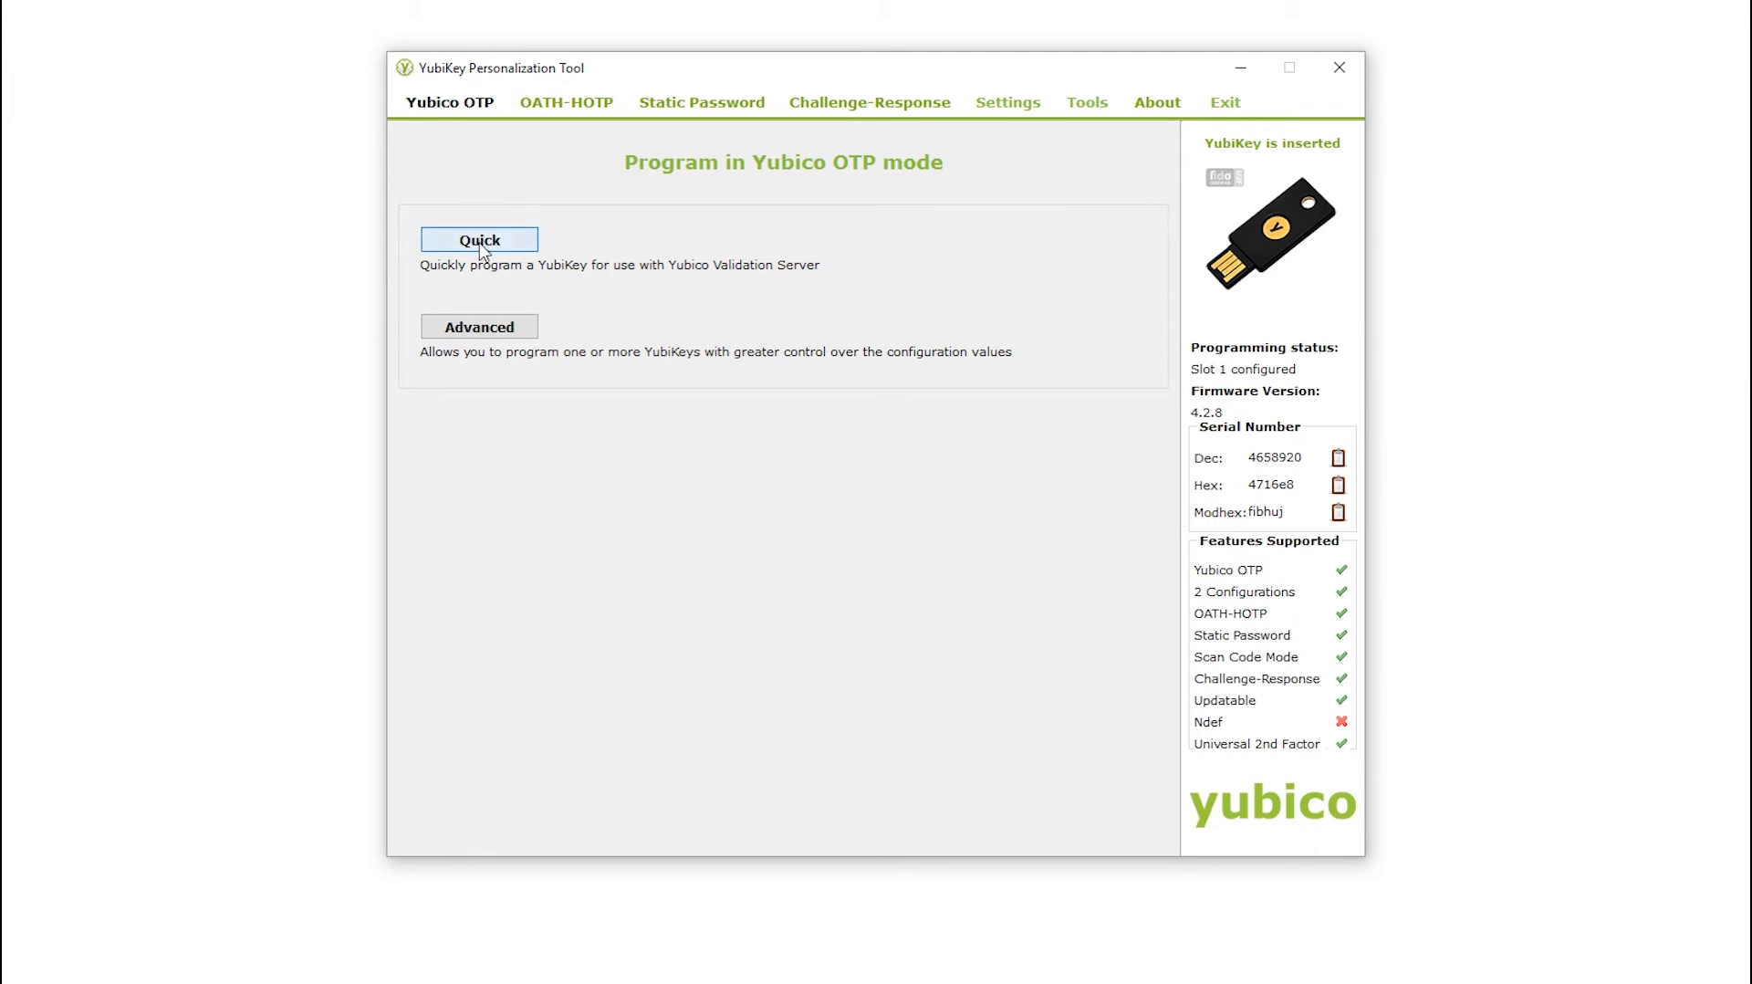
{"action": "left_click", "coordinate": [478, 239]}
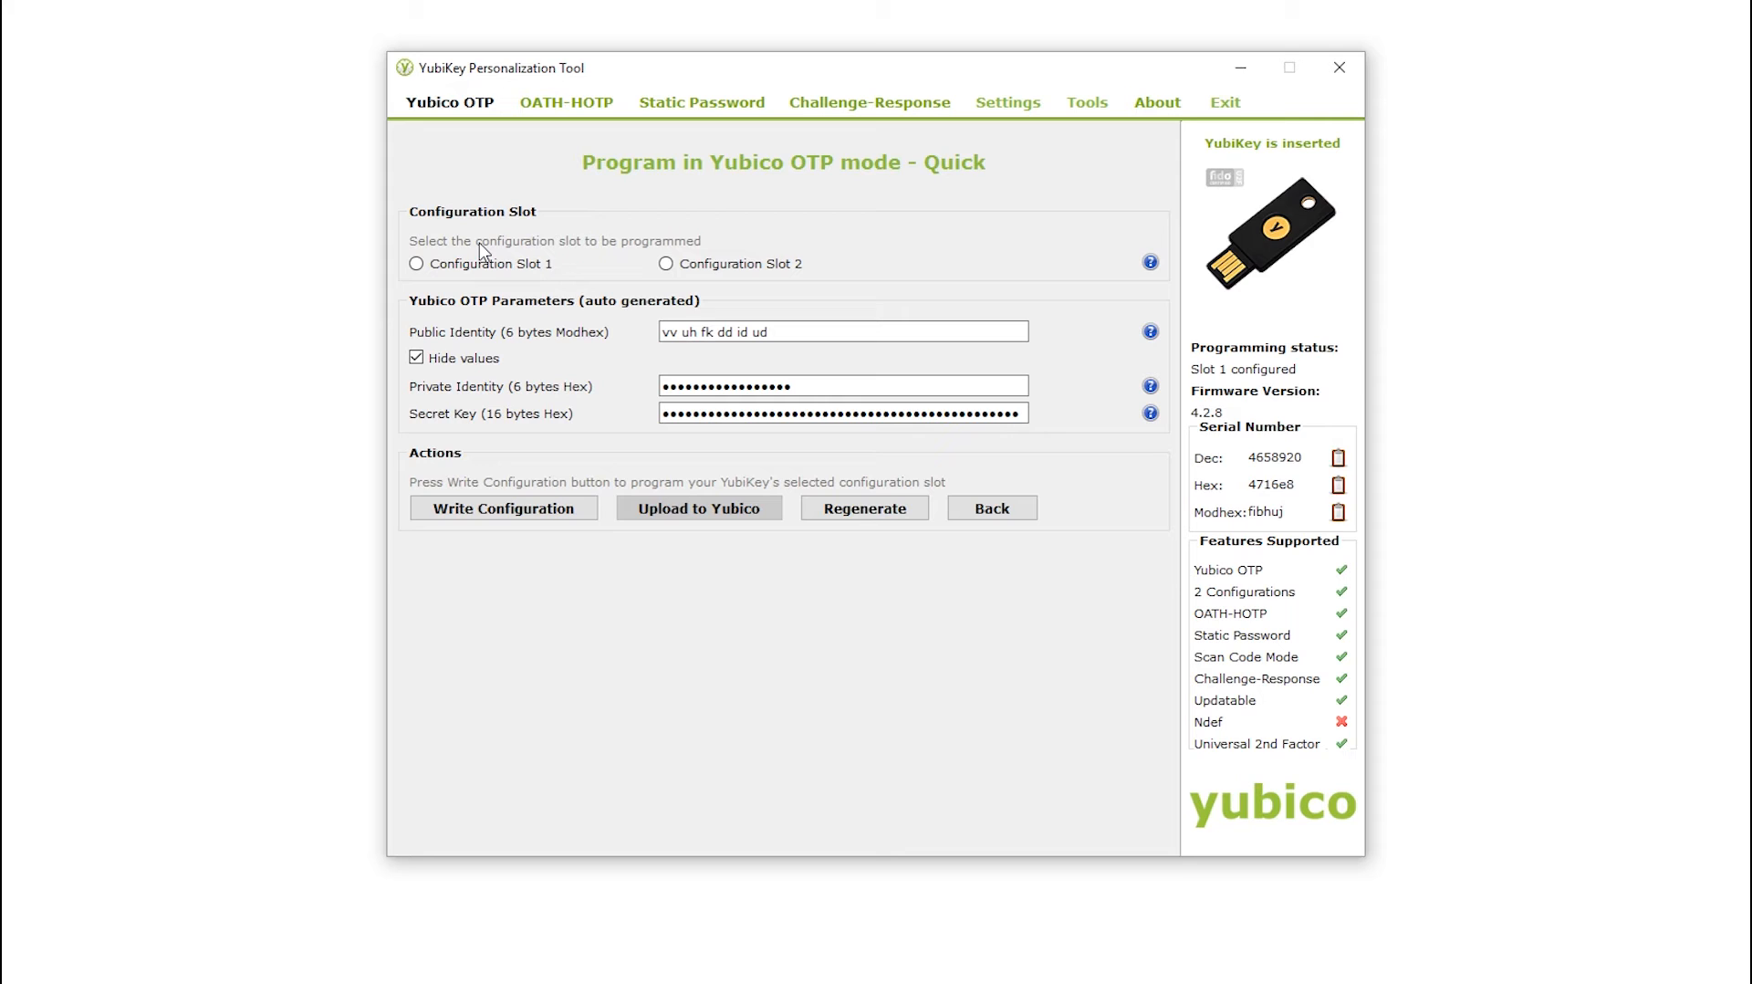
{"action": "mouse_move", "coordinate": [643, 273]}
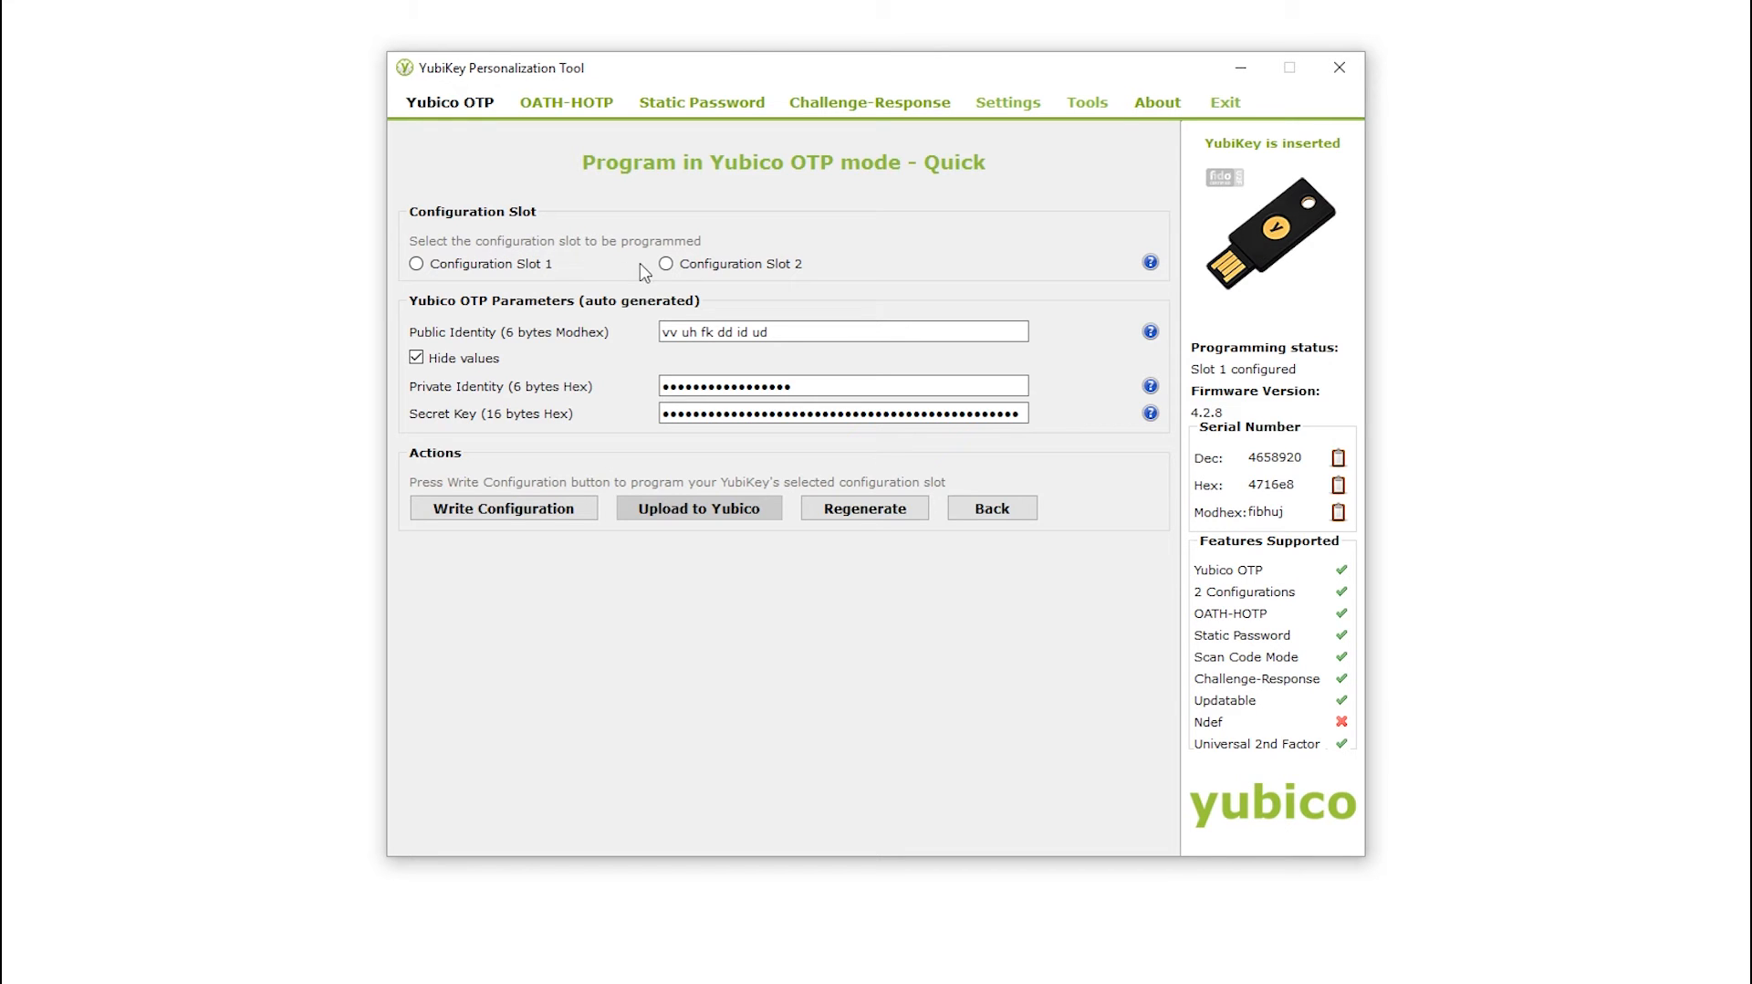
Select Configuration Slot 2 as the target slot.
{"action": "left_click", "coordinate": [665, 264]}
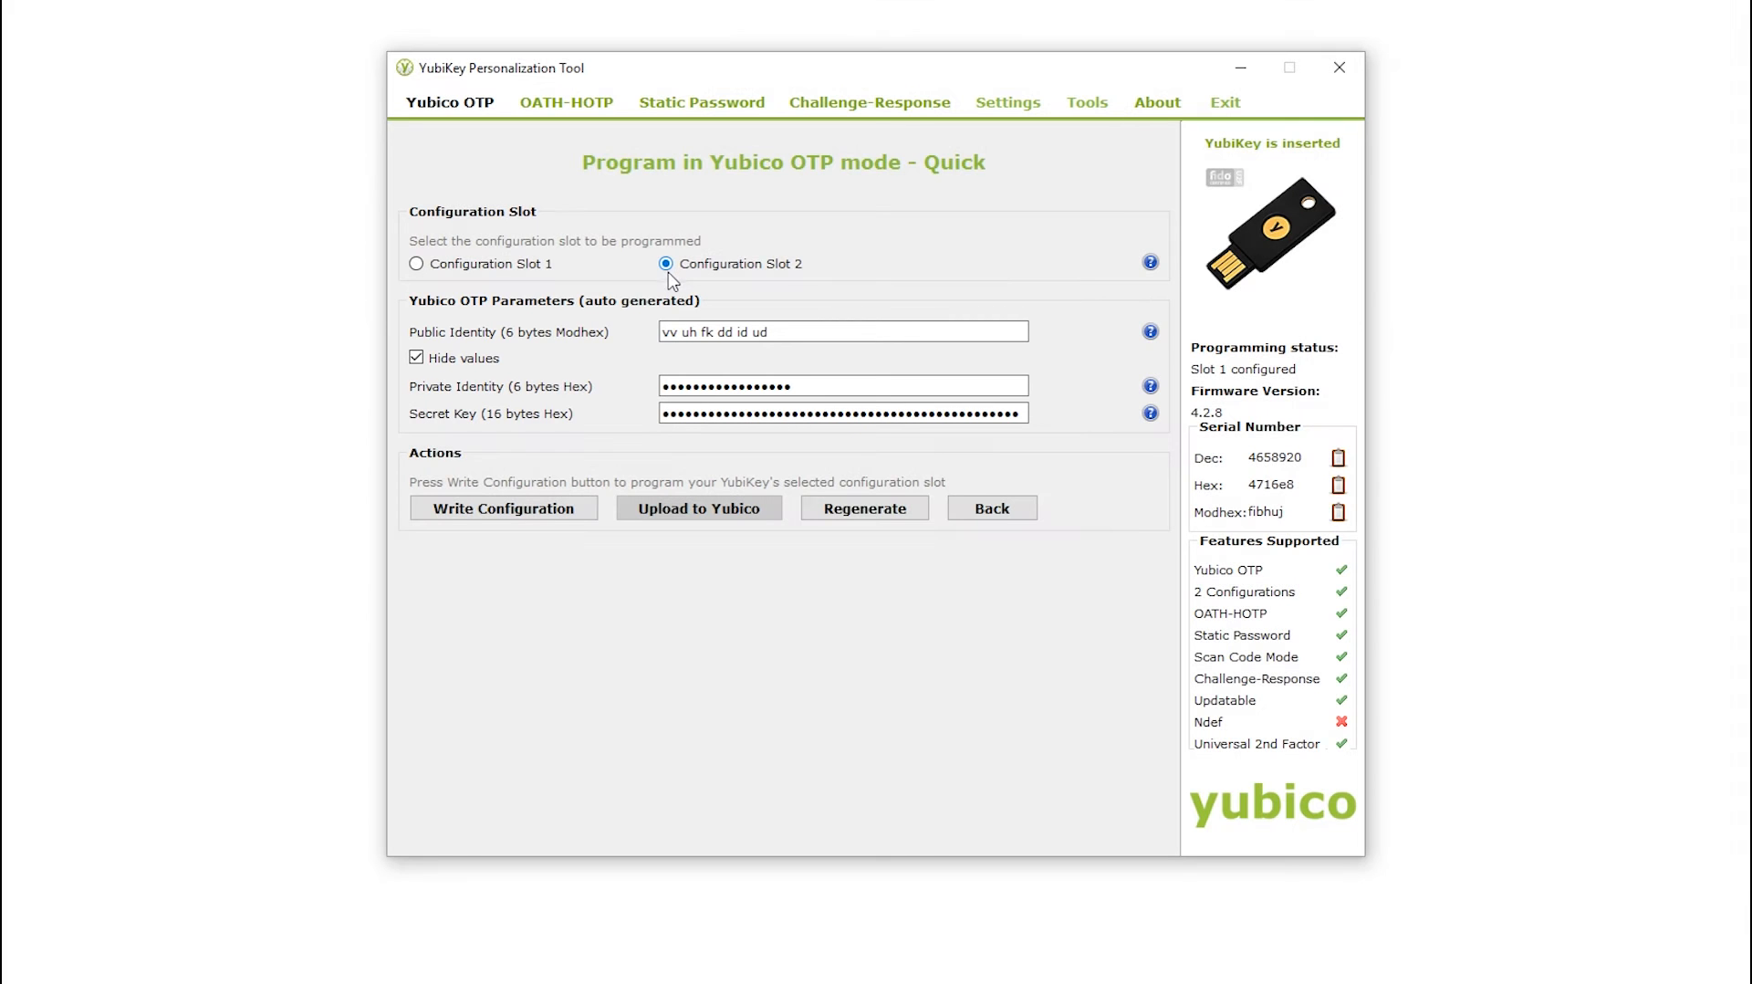
{"action": "mouse_move", "coordinate": [601, 418]}
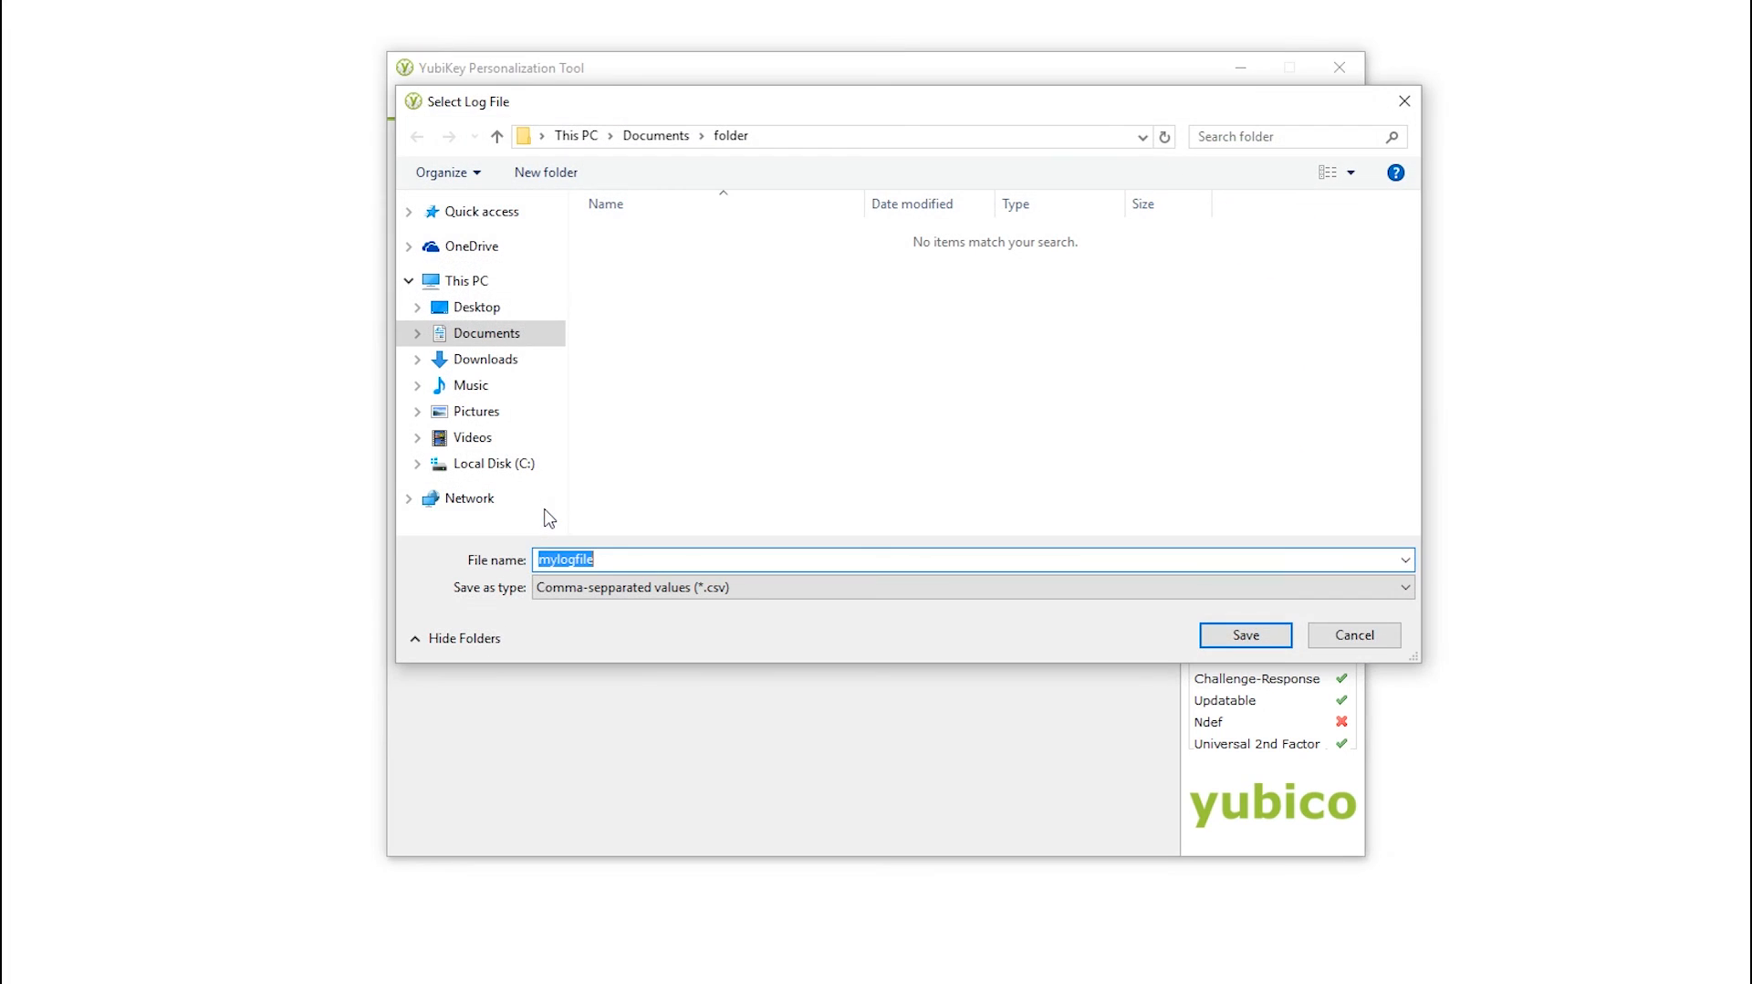
{"action": "mouse_move", "coordinate": [581, 522]}
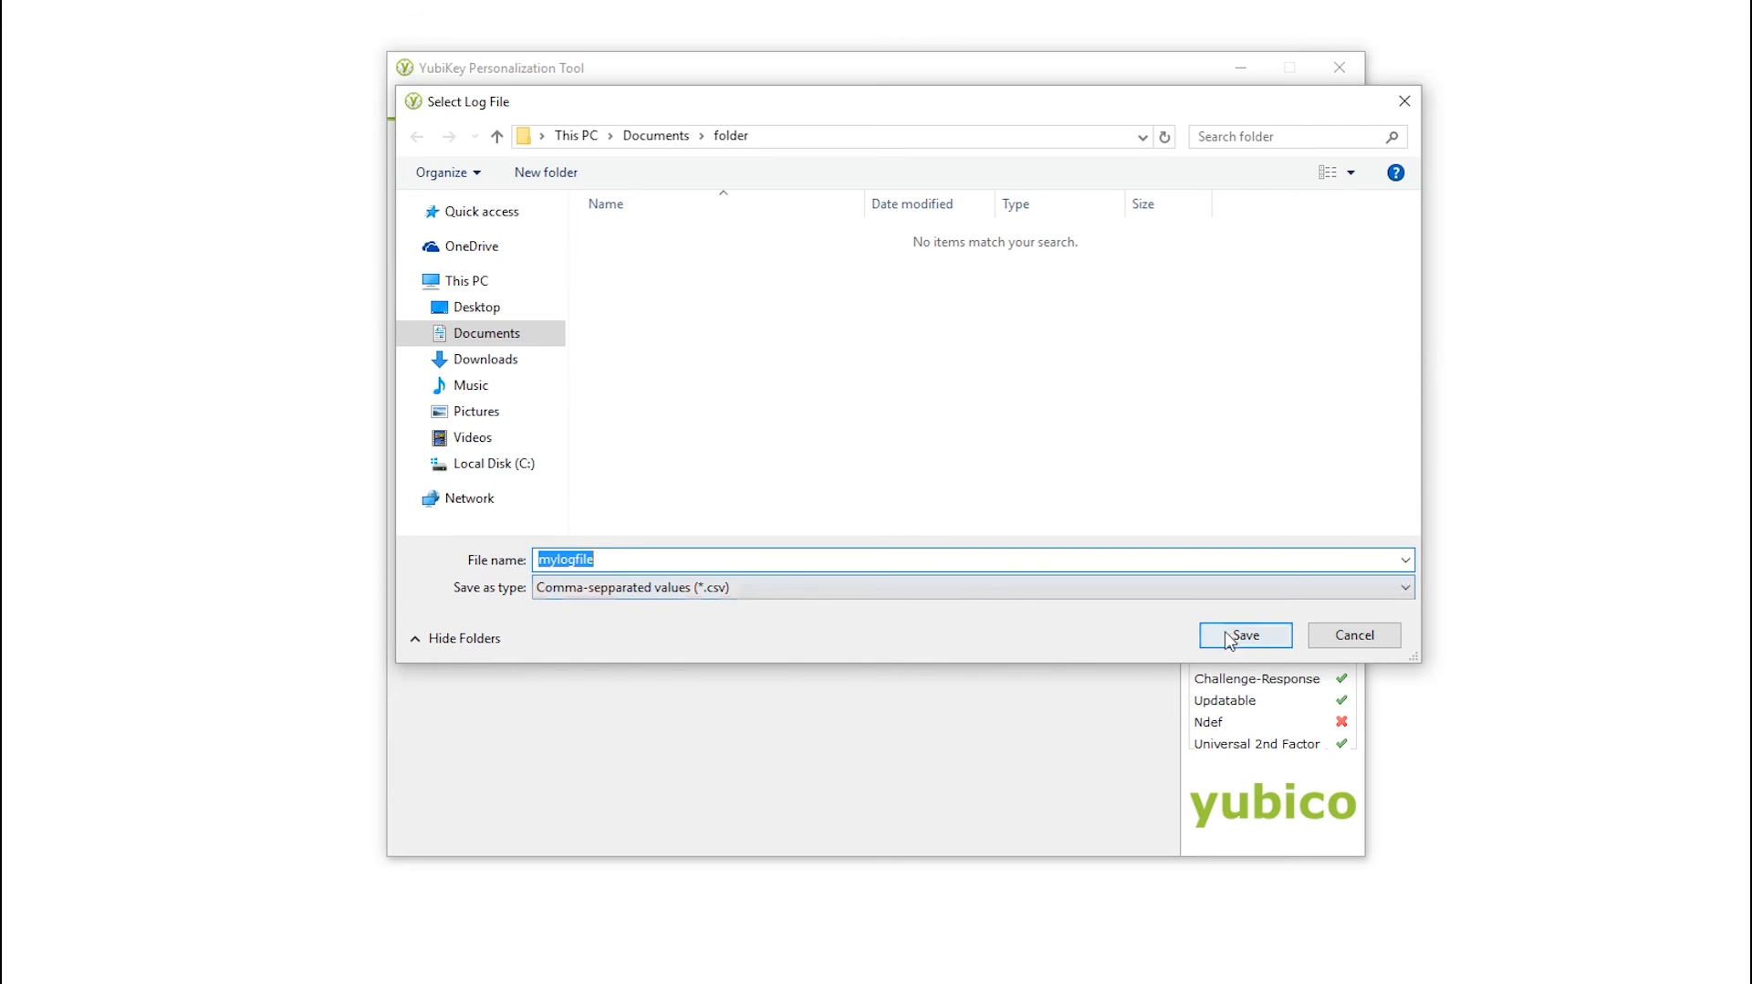
Save the log as mylogfile, writing the configuration to slot 2.
{"action": "left_click", "coordinate": [1244, 634]}
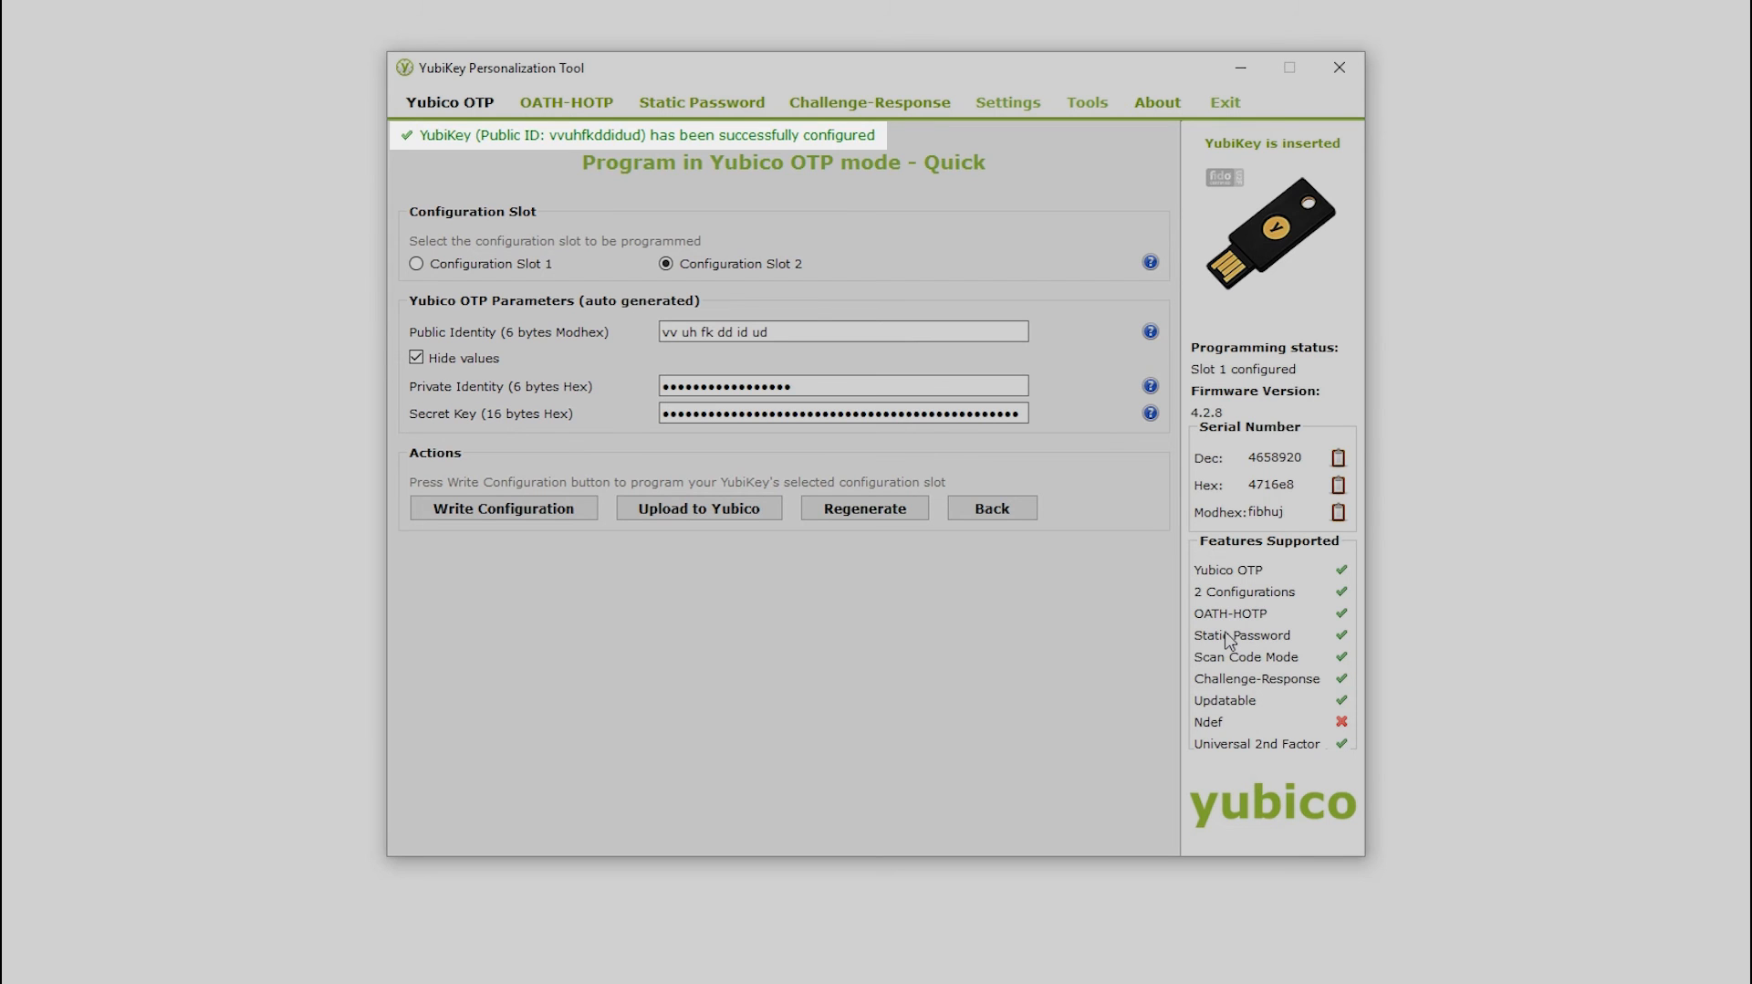
Acknowledge the programming result and launch Upload to Yubico.
{"action": "left_click", "coordinate": [501, 507]}
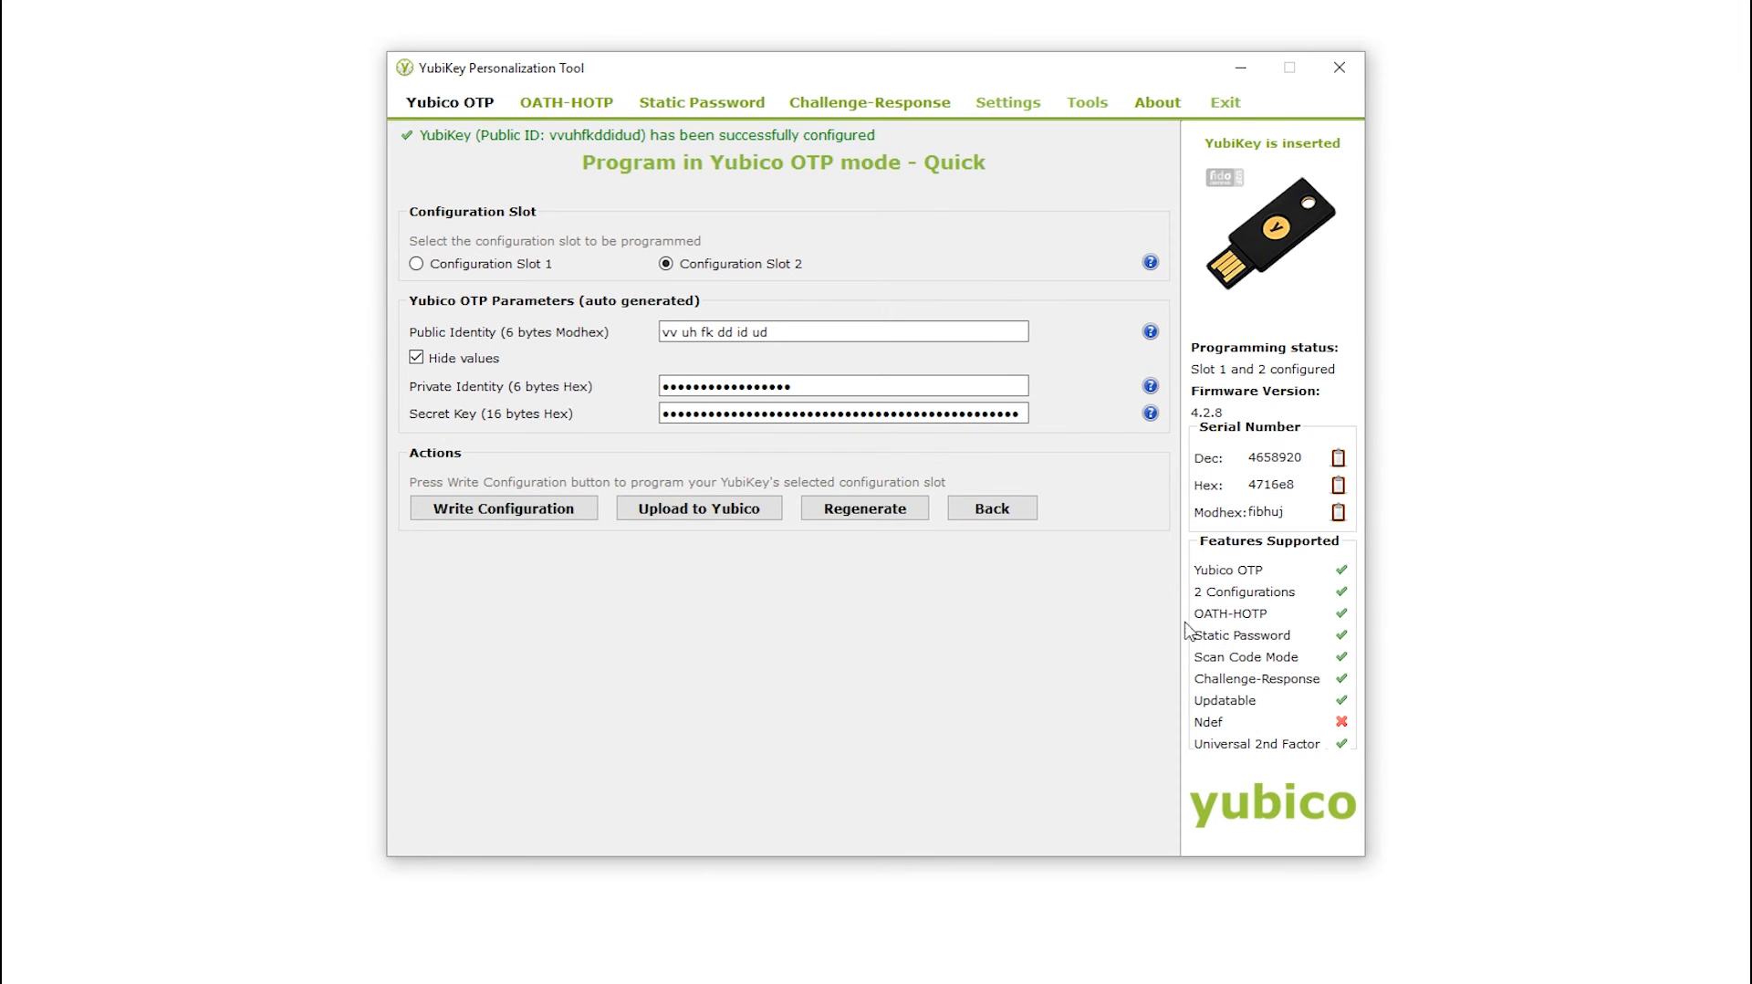
{"action": "mouse_move", "coordinate": [907, 617]}
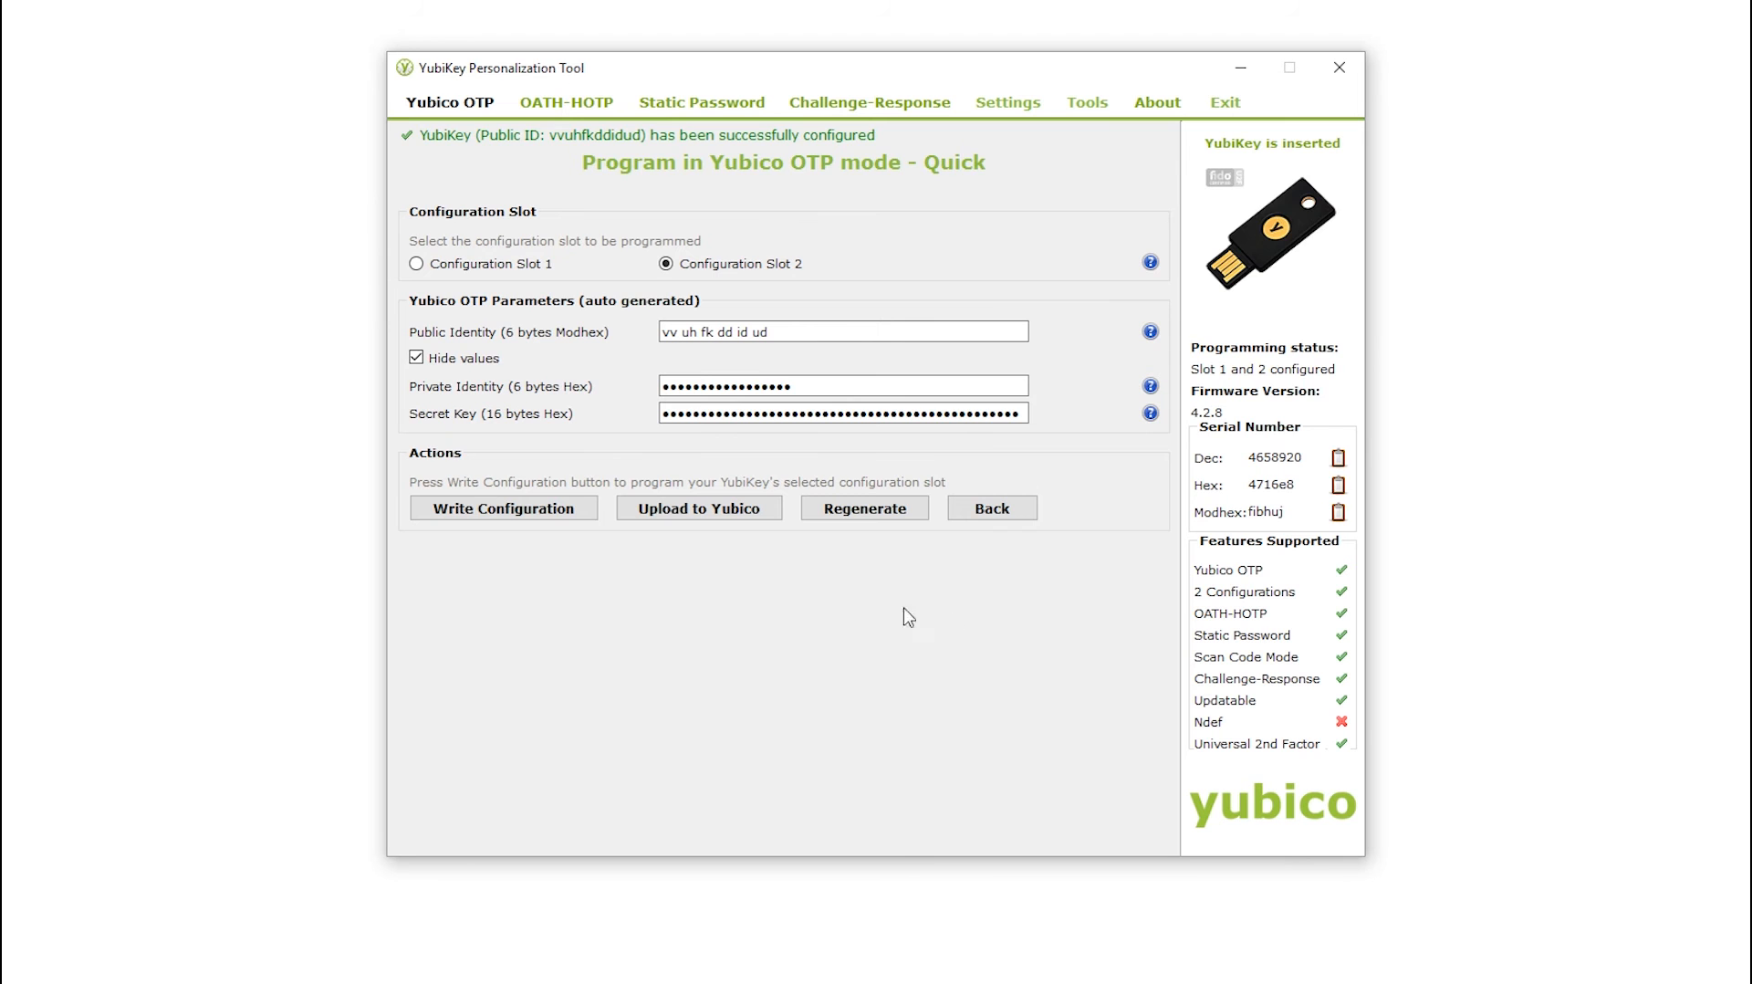
{"action": "left_click", "coordinate": [697, 508]}
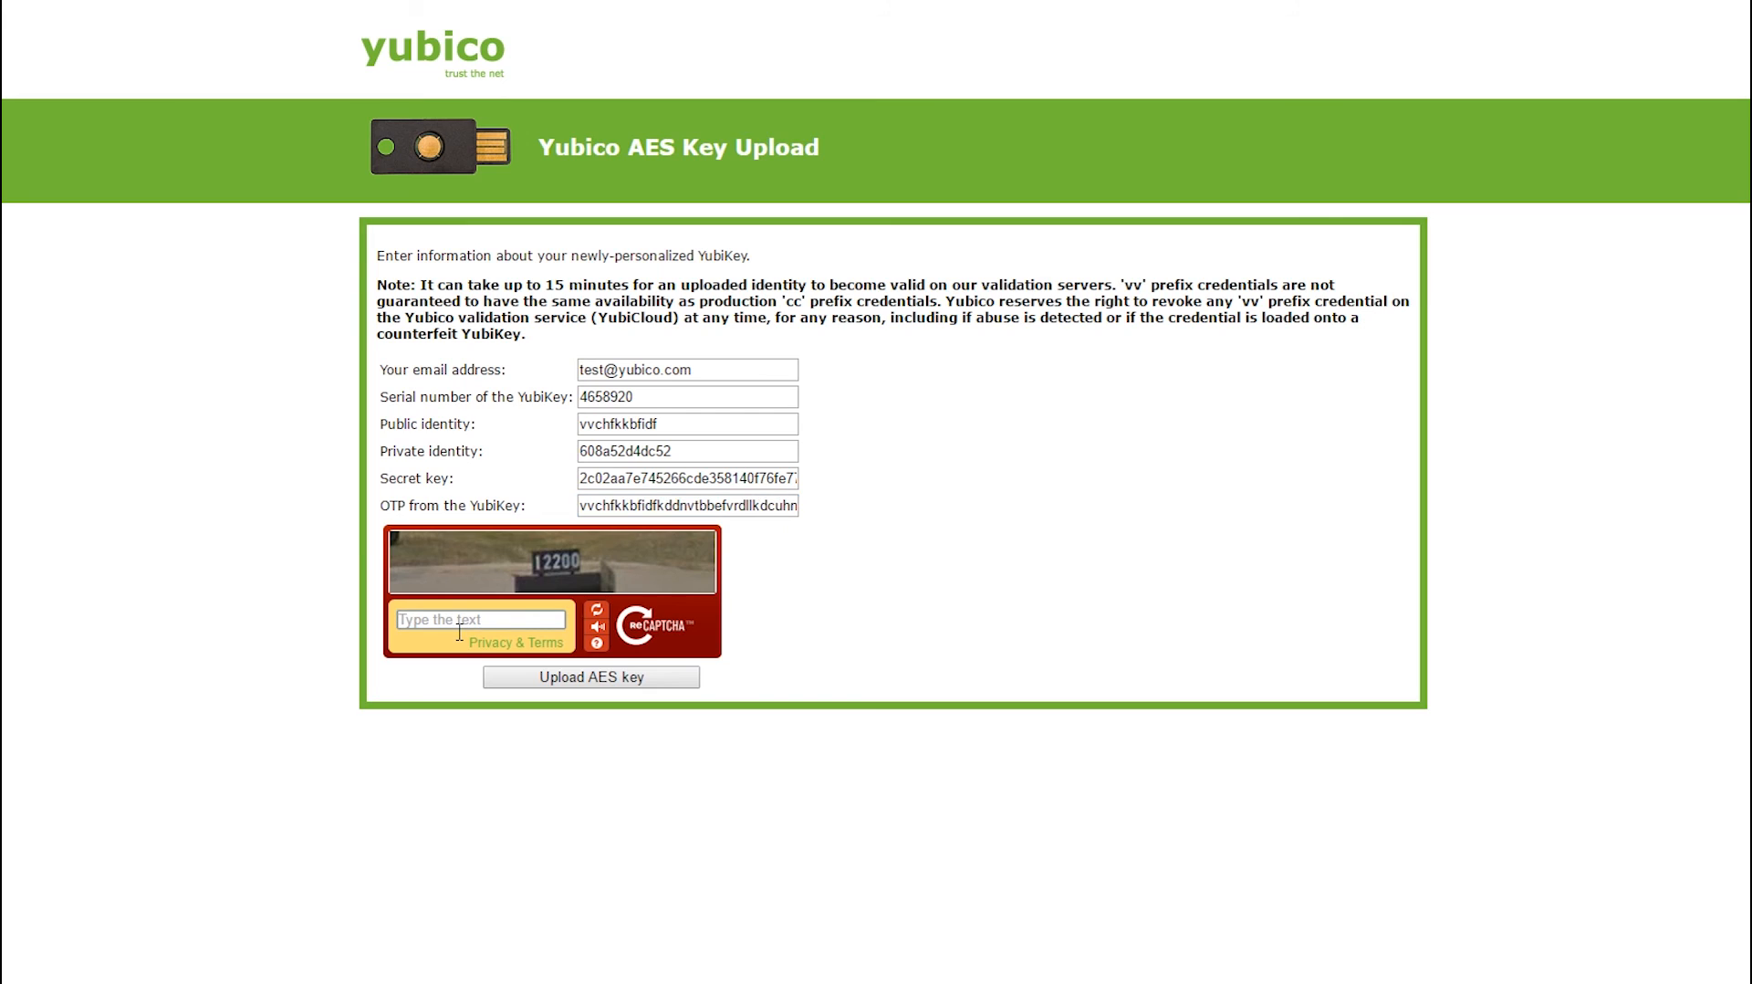
Submit the AES key upload with CAPTCHA '12200', then open the online test service.
{"action": "type", "text": "122"}
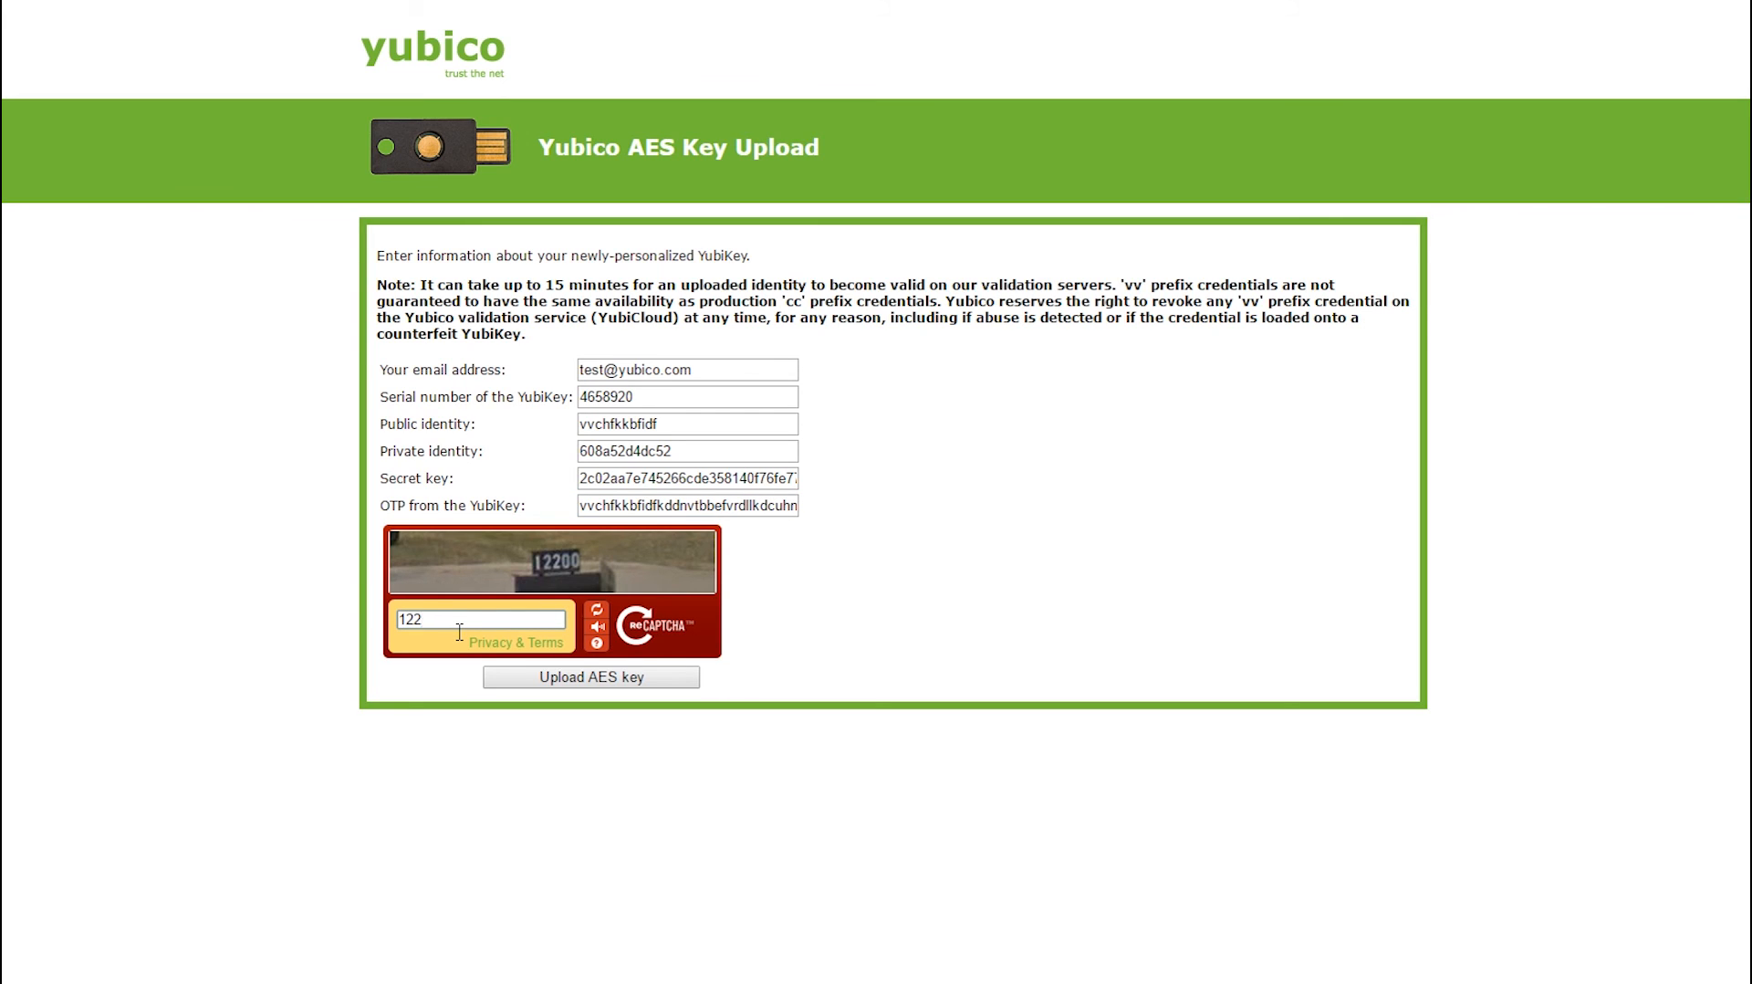
{"action": "type", "text": "00"}
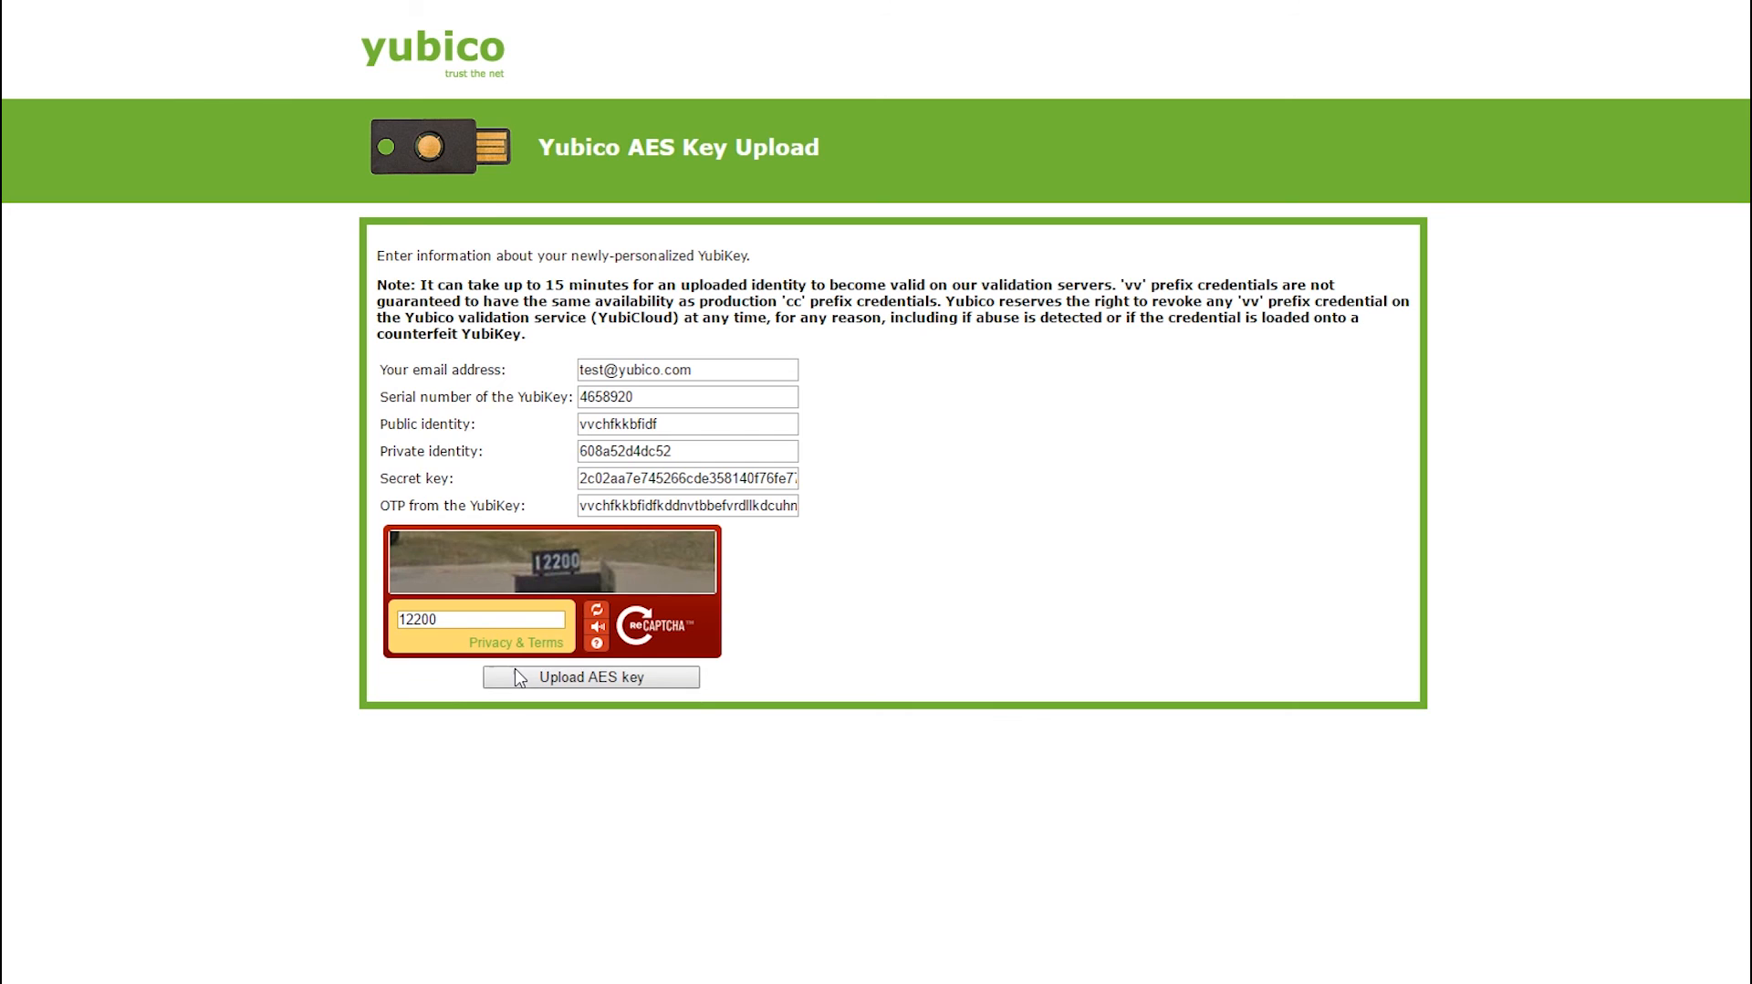
{"action": "left_click", "coordinate": [590, 676]}
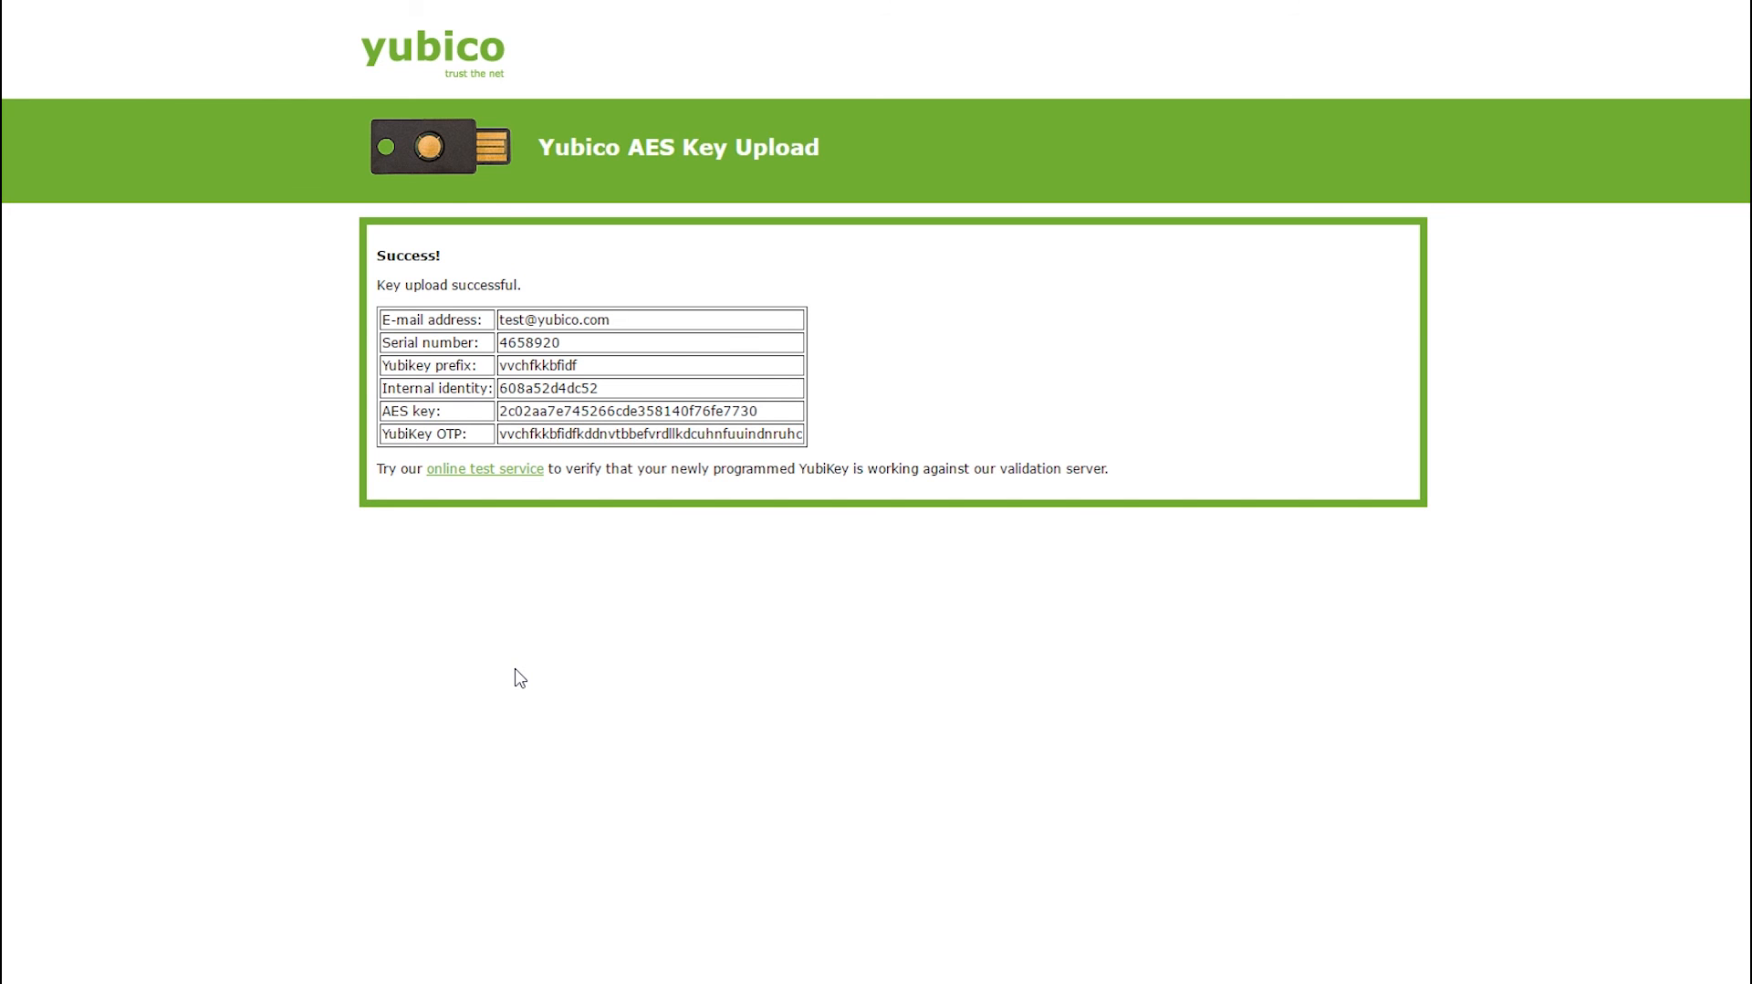
{"action": "left_click", "coordinate": [483, 468]}
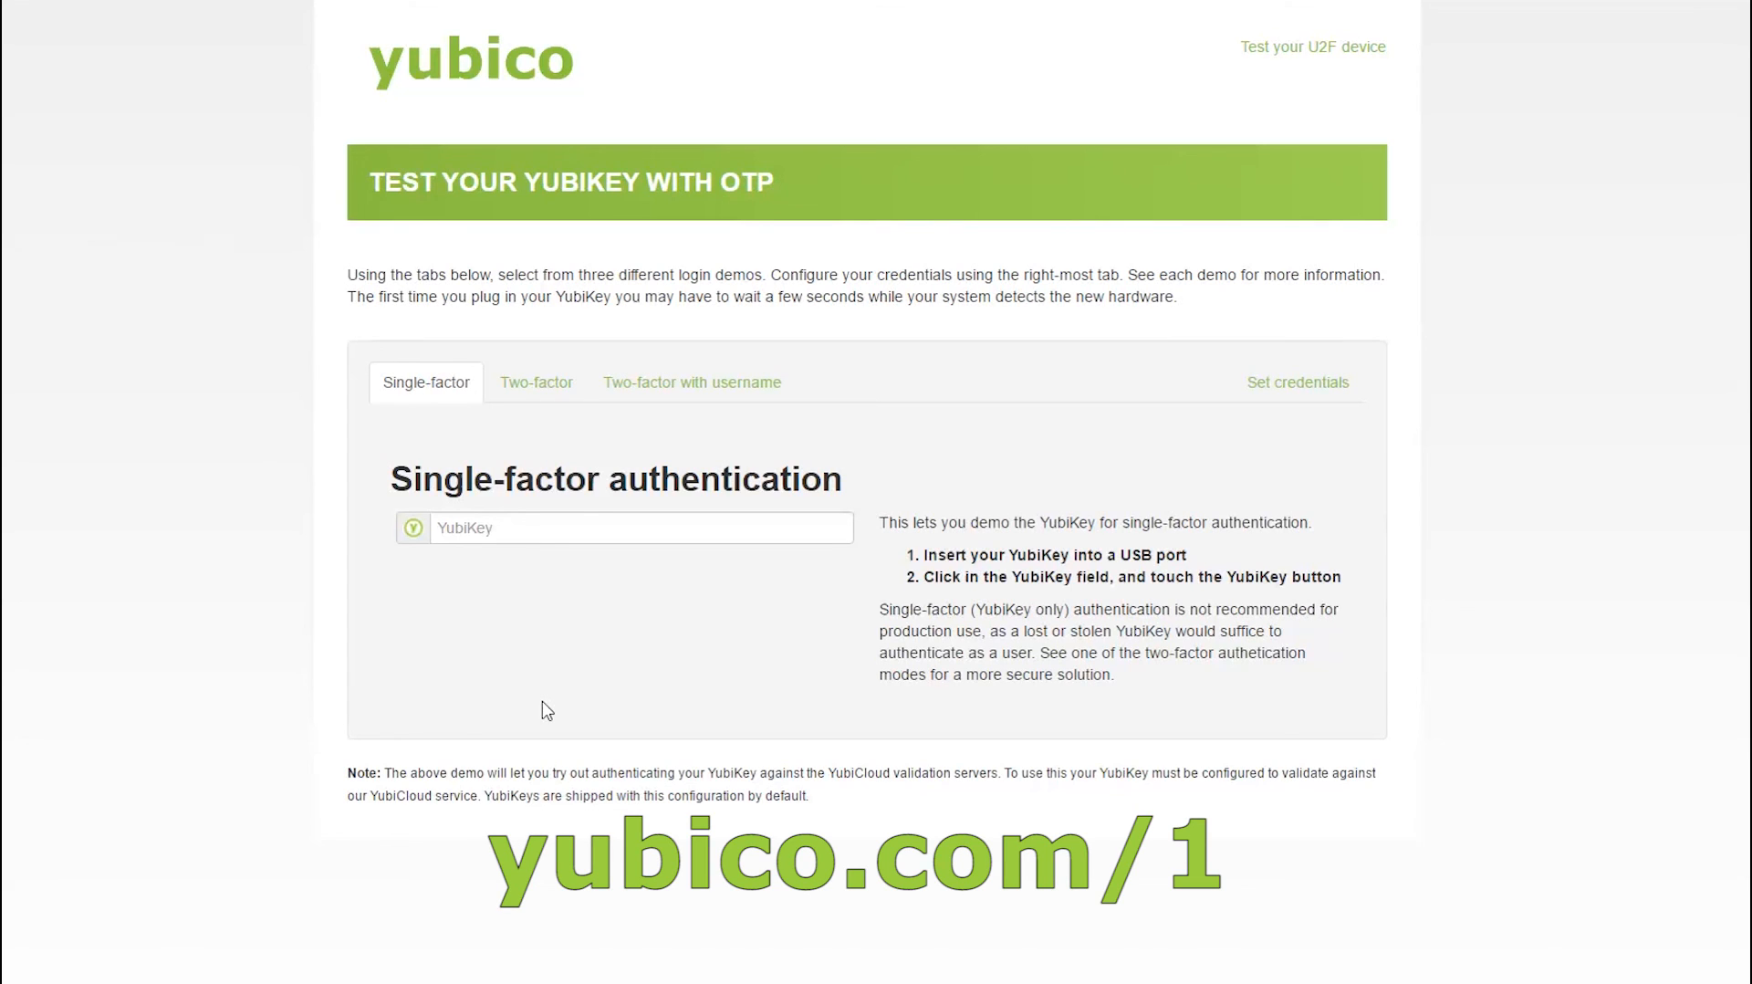
Enter a YubiKey OTP in the demo page field and submit it for verification.
{"action": "left_click", "coordinate": [640, 527]}
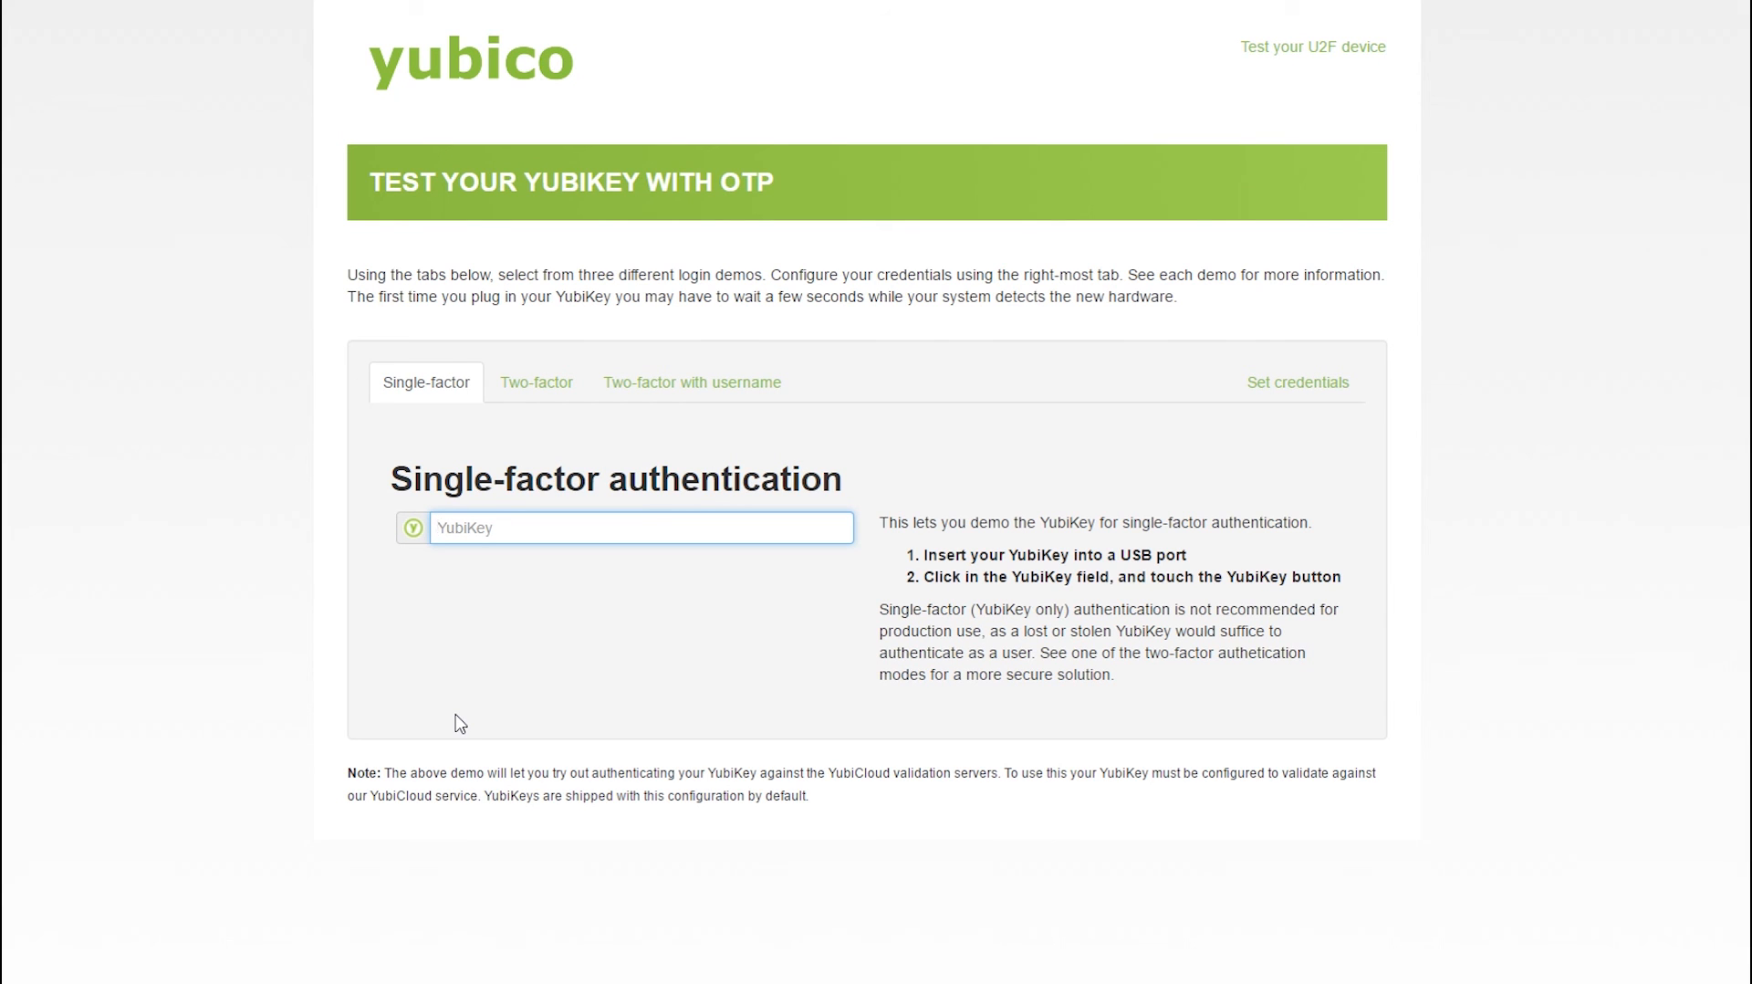
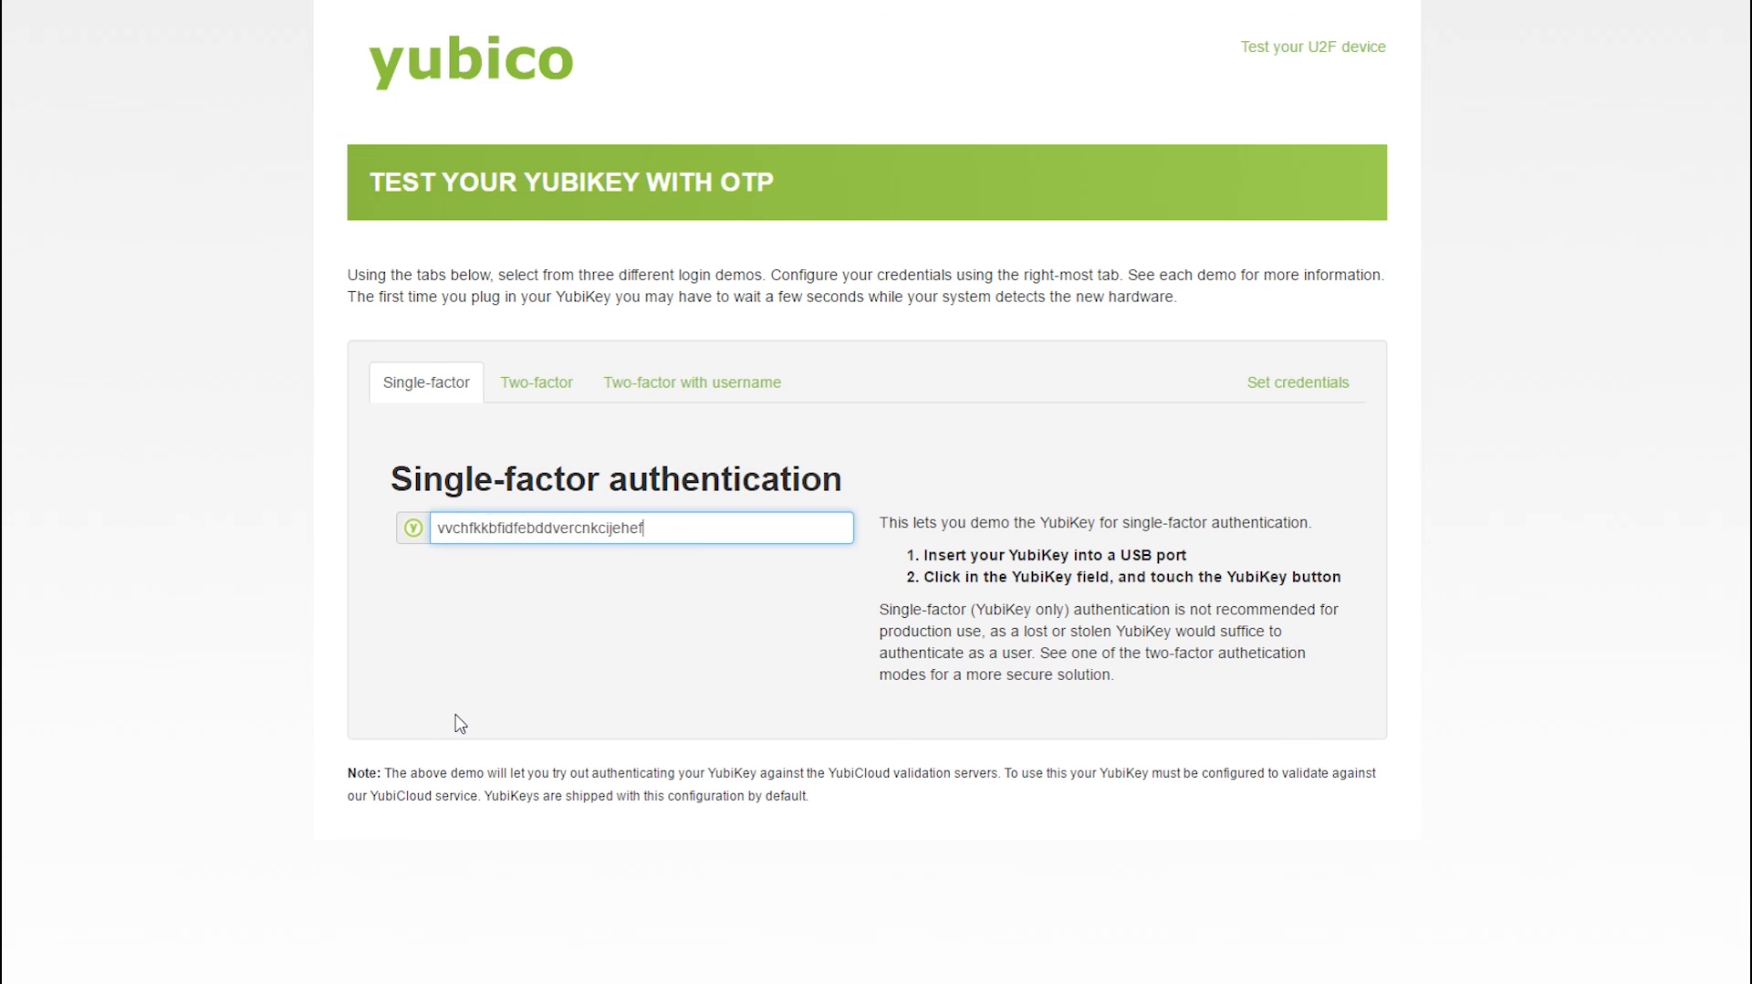
{"action": "key", "text": "Return"}
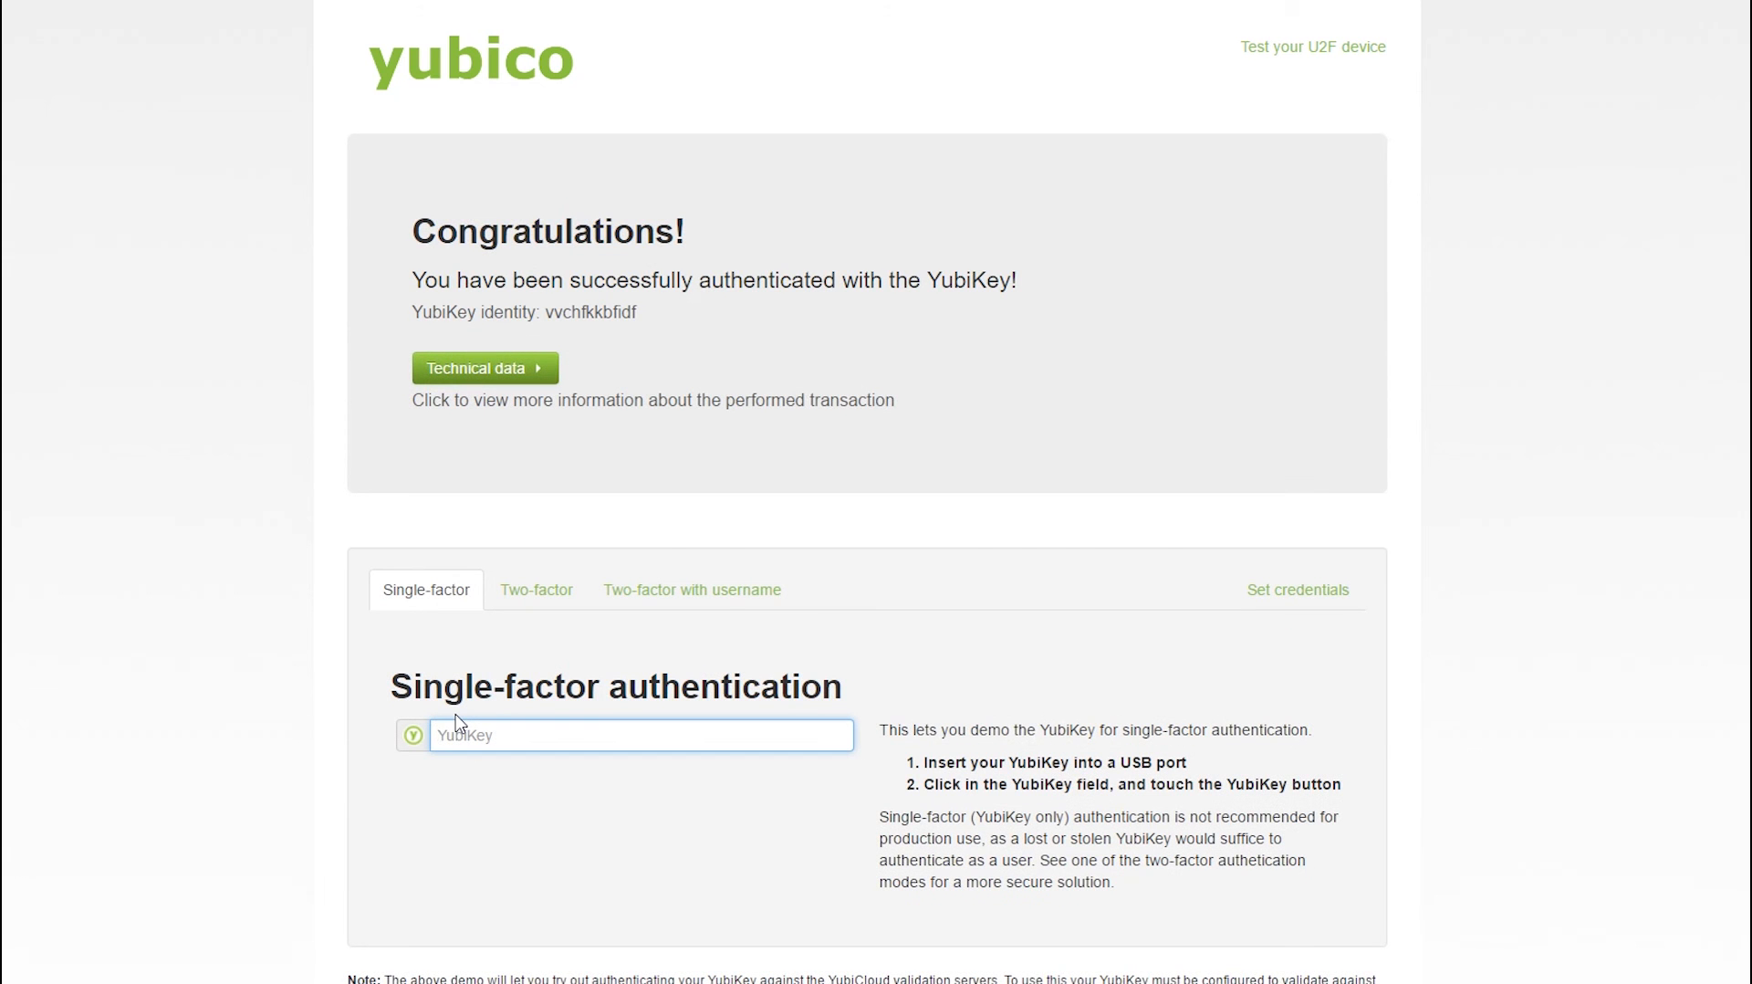